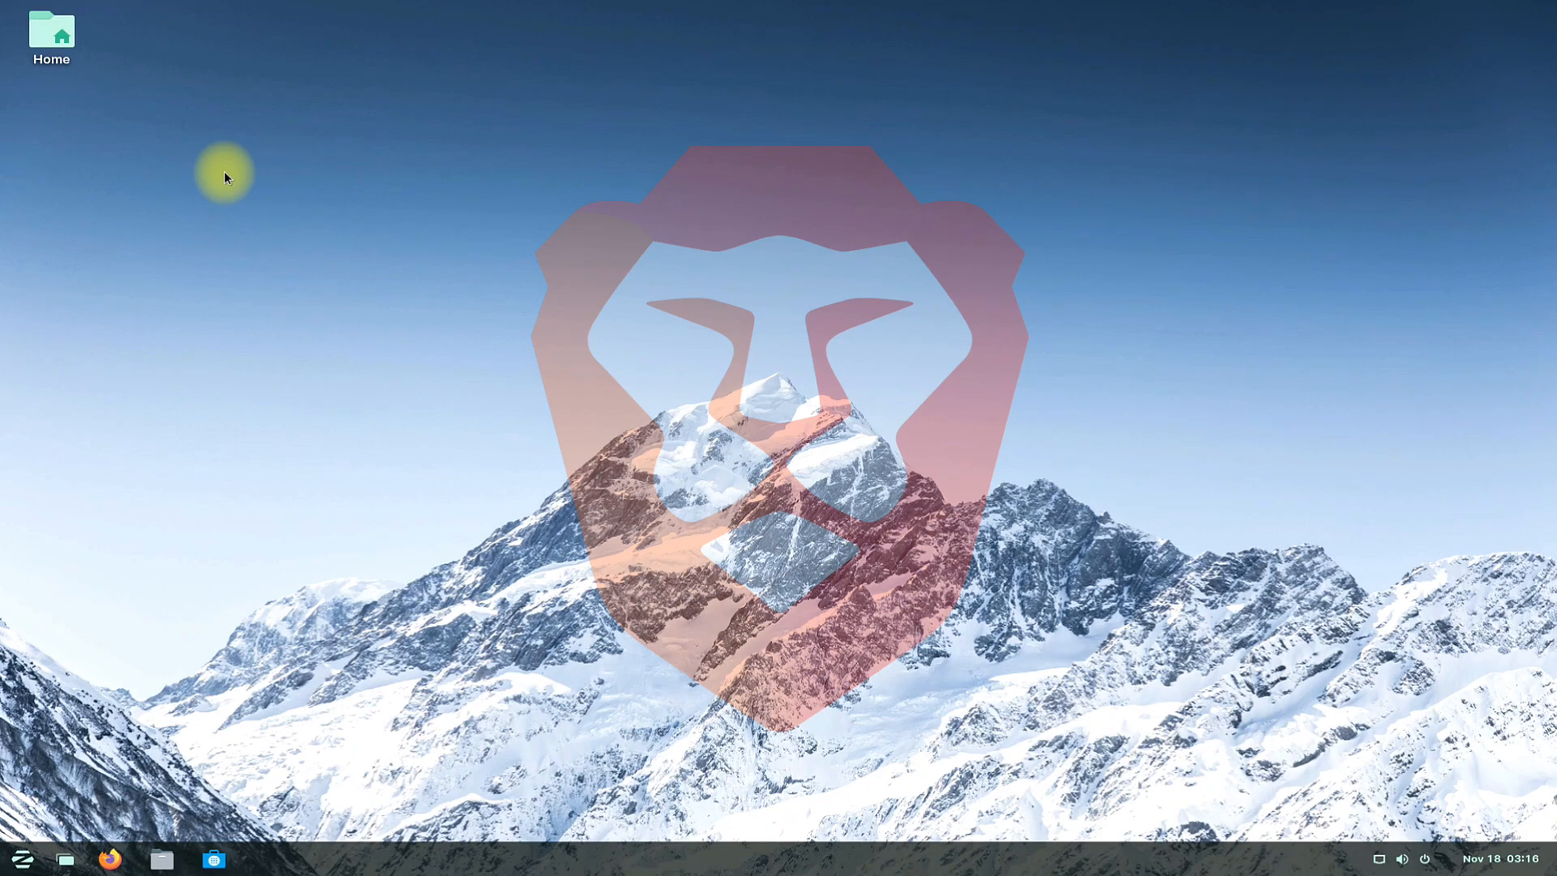
mouse_move(152, 181)
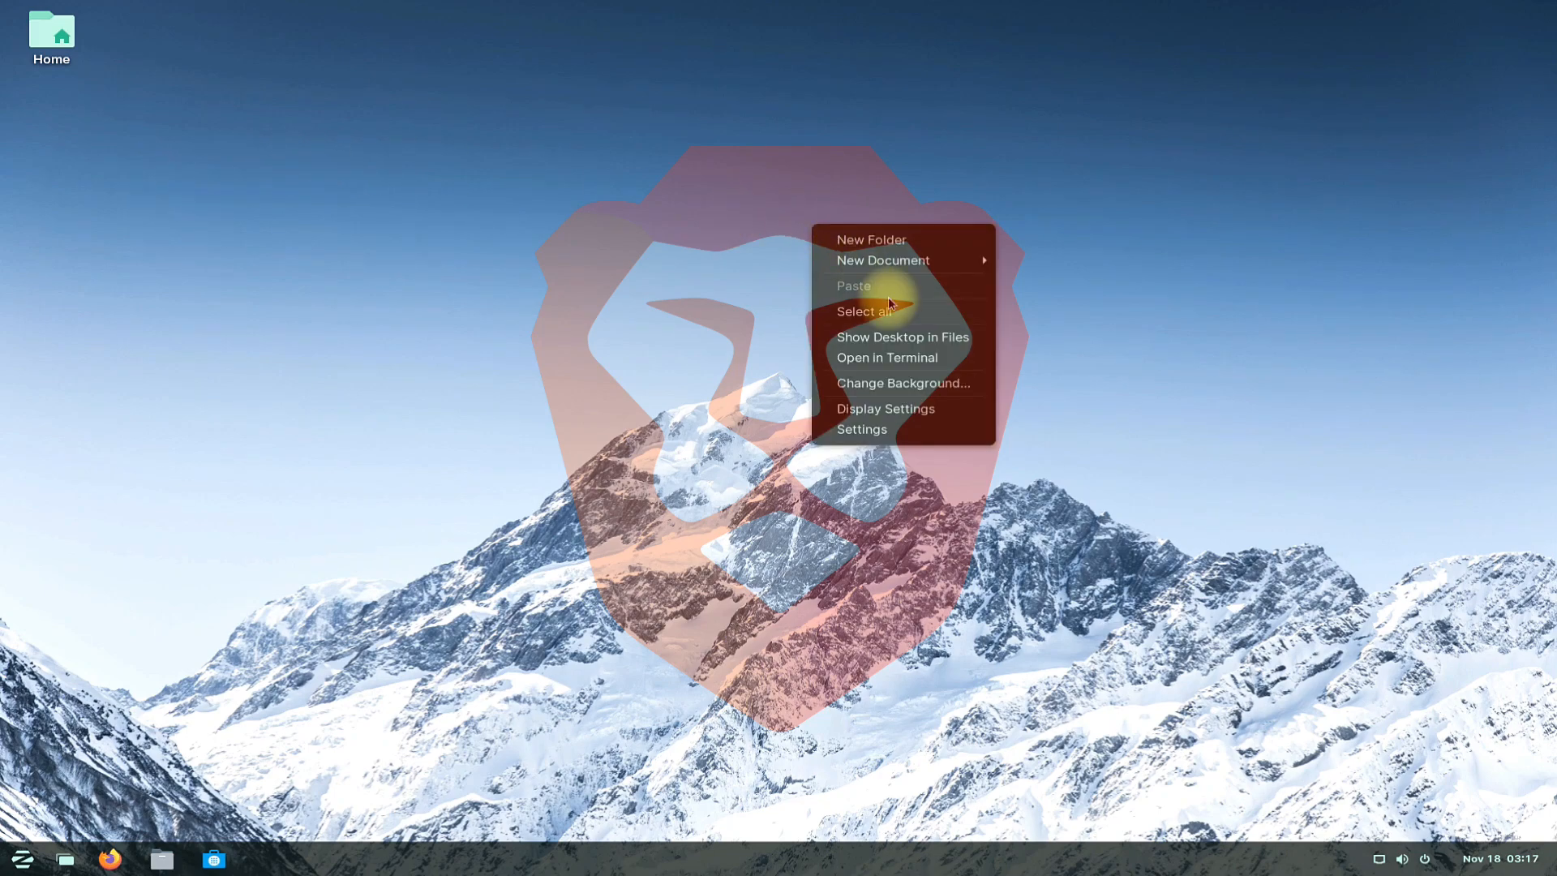
- From a terminal opened on the Desktop, install apt-transport-https and curl via sudo apt, confirming with Y
left_click(886, 357)
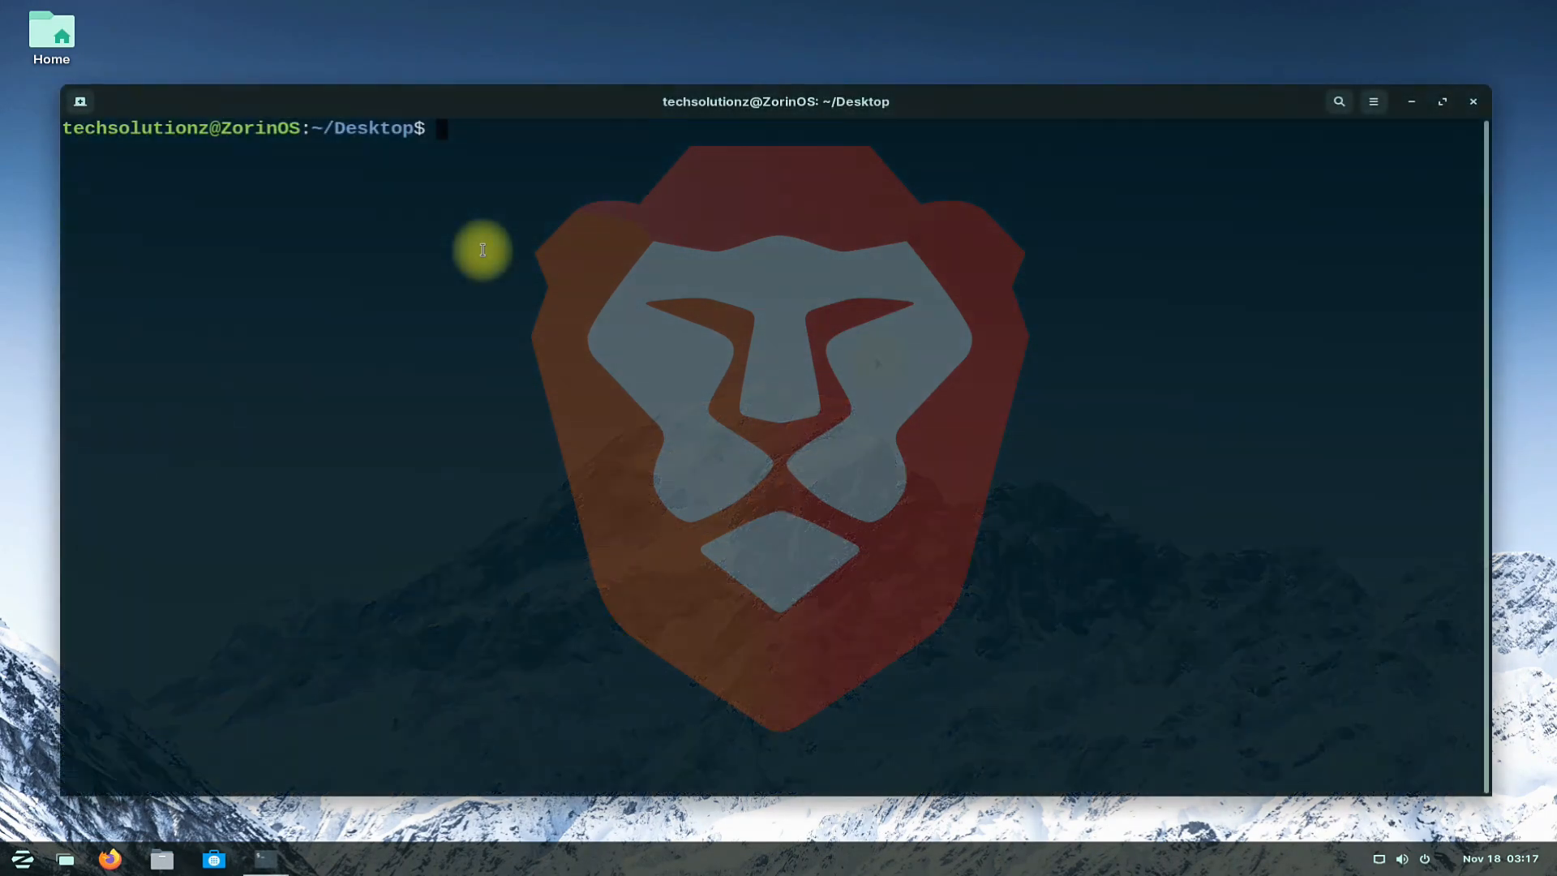
type("sudo apt install apt-transport-https c")
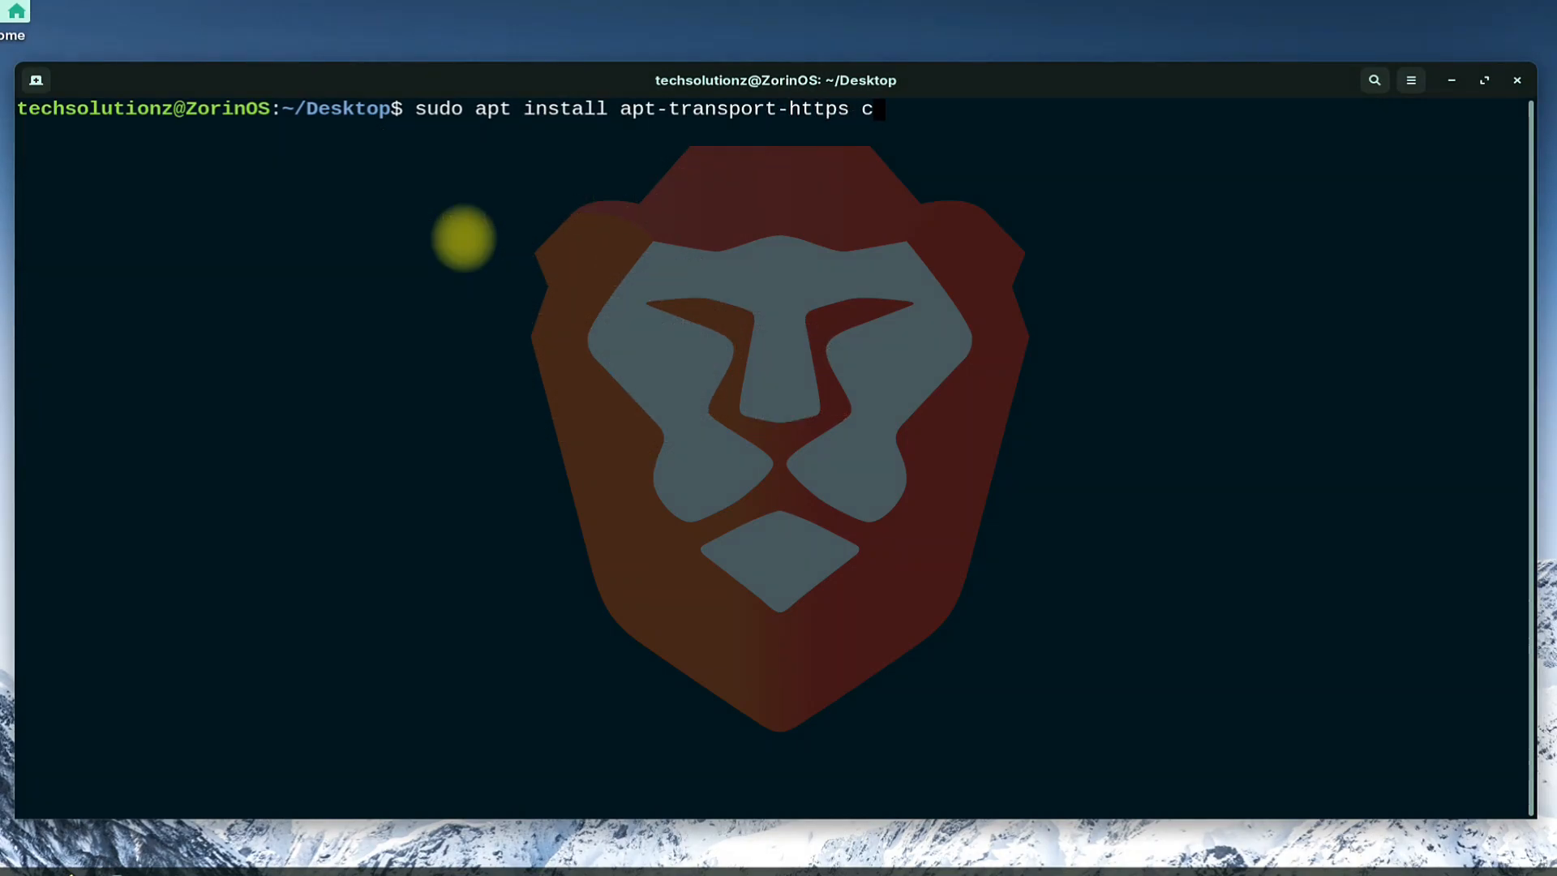
type("url")
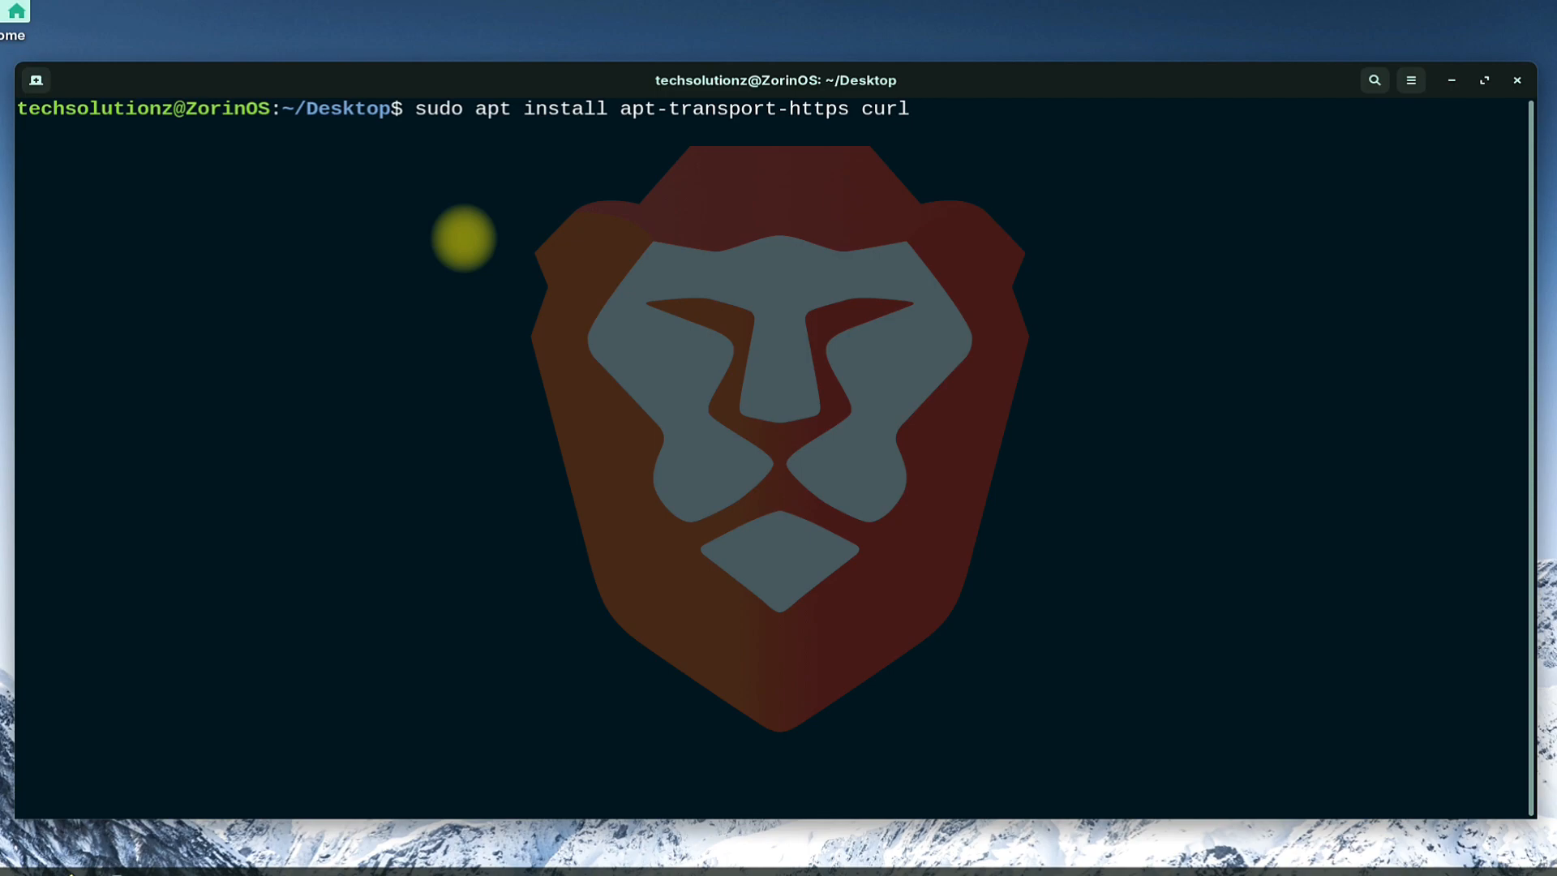
key("Return")
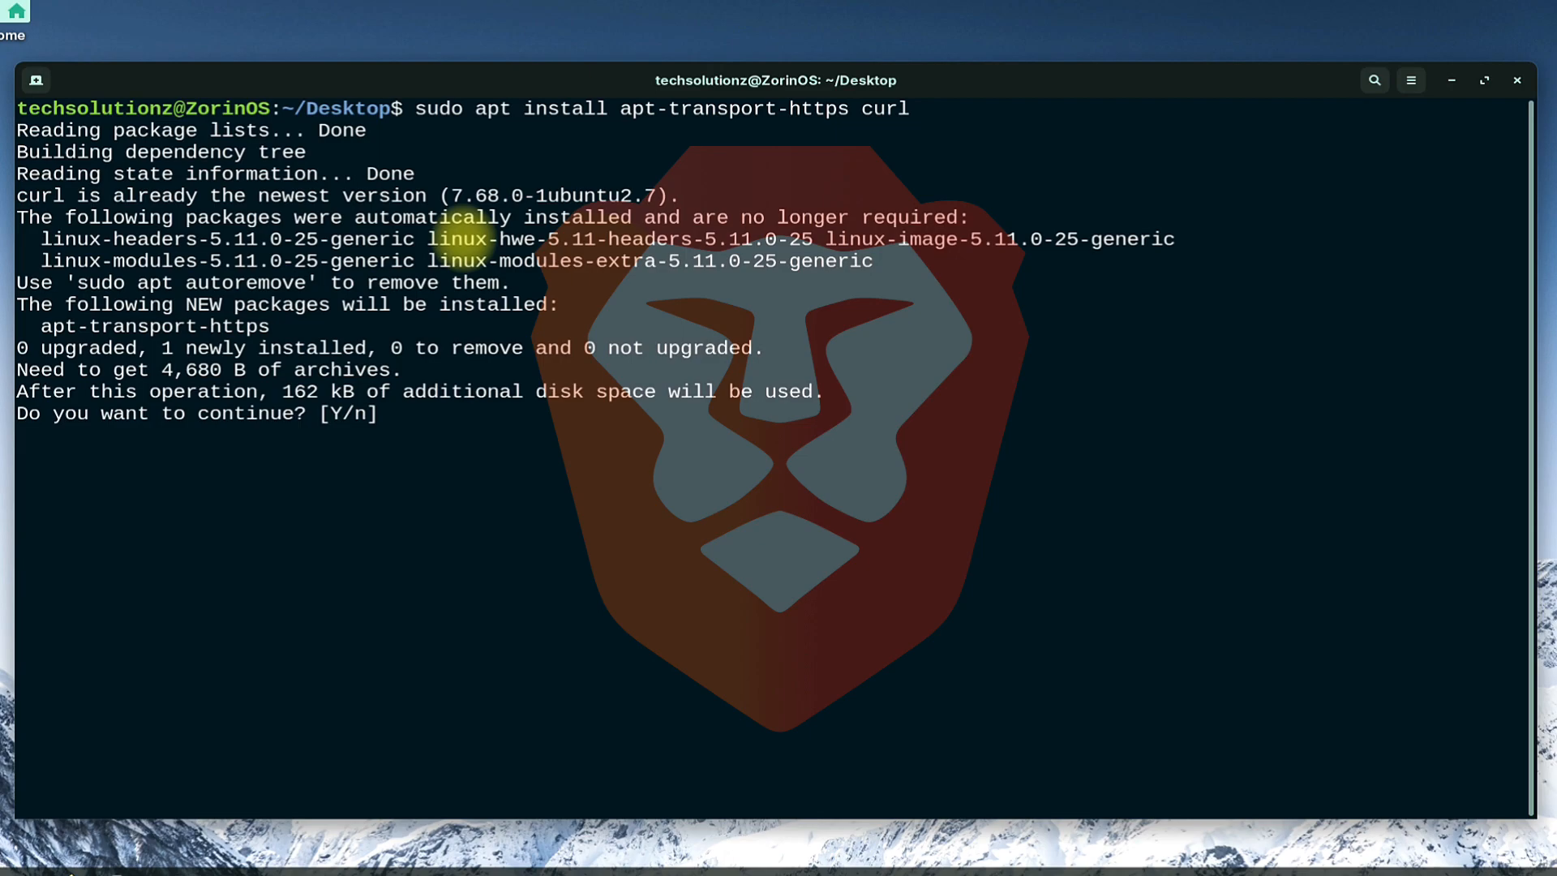
type("Y")
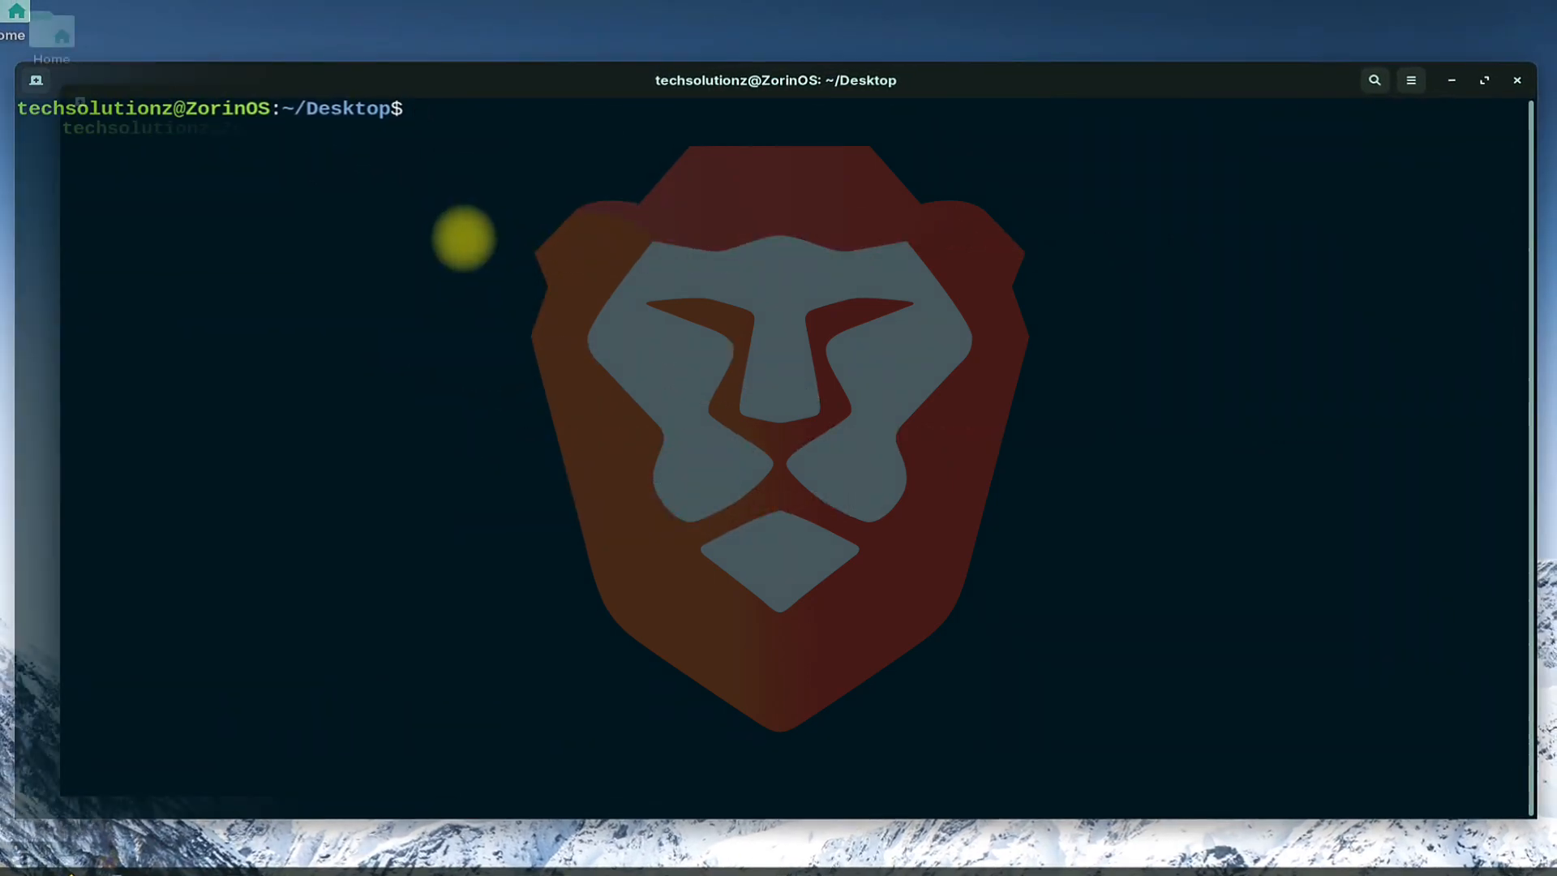
- Download the Brave archive keyring into /usr/share/keyrings with sudo curl, then begin the echo command
type("sudo cu")
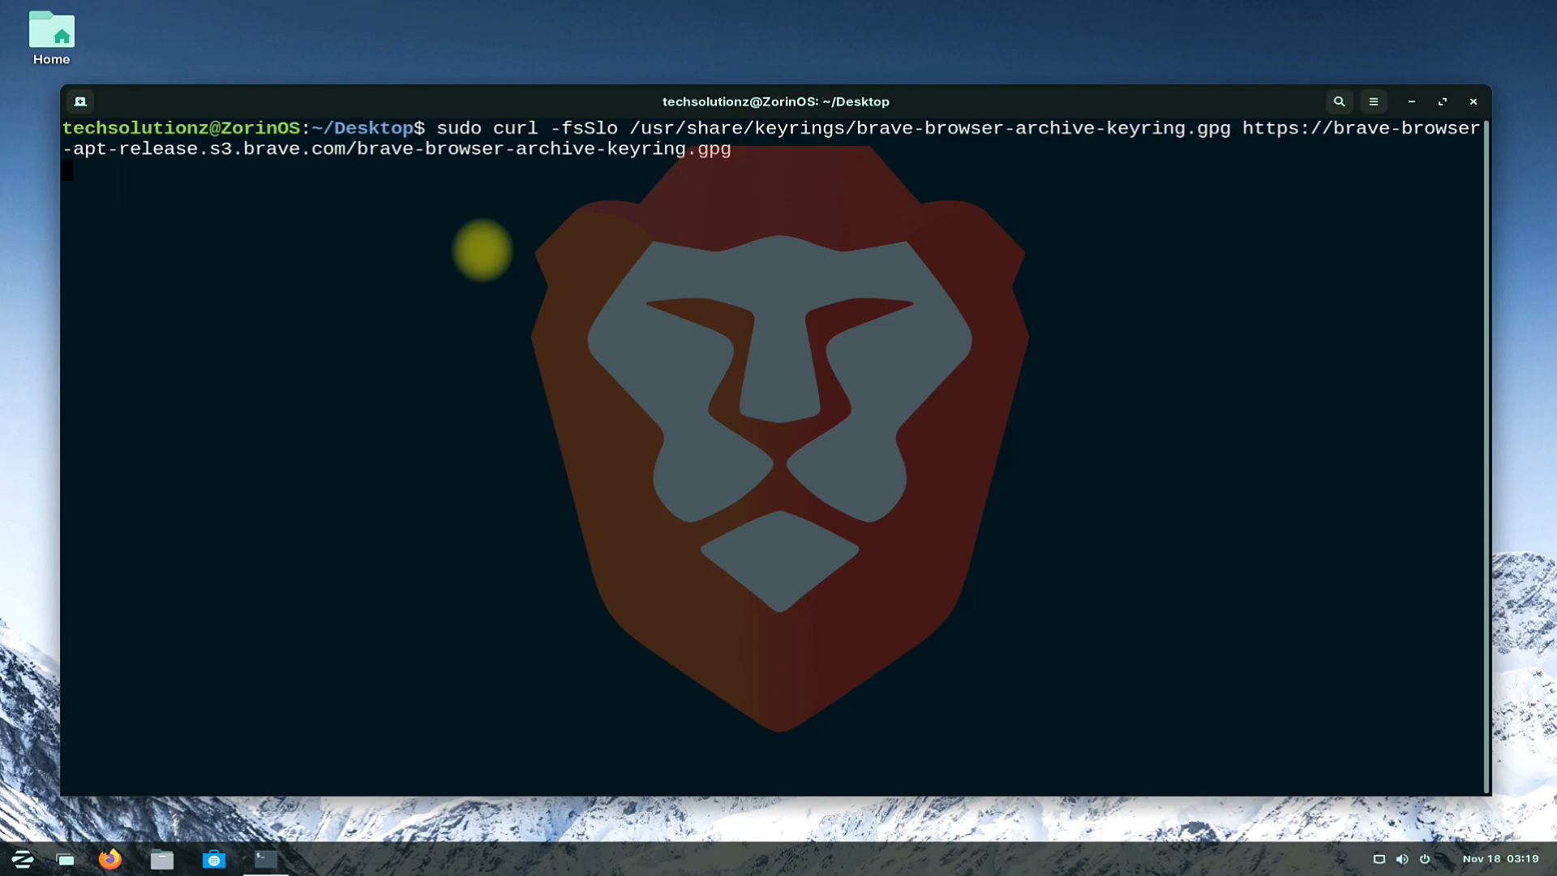
key("Return")
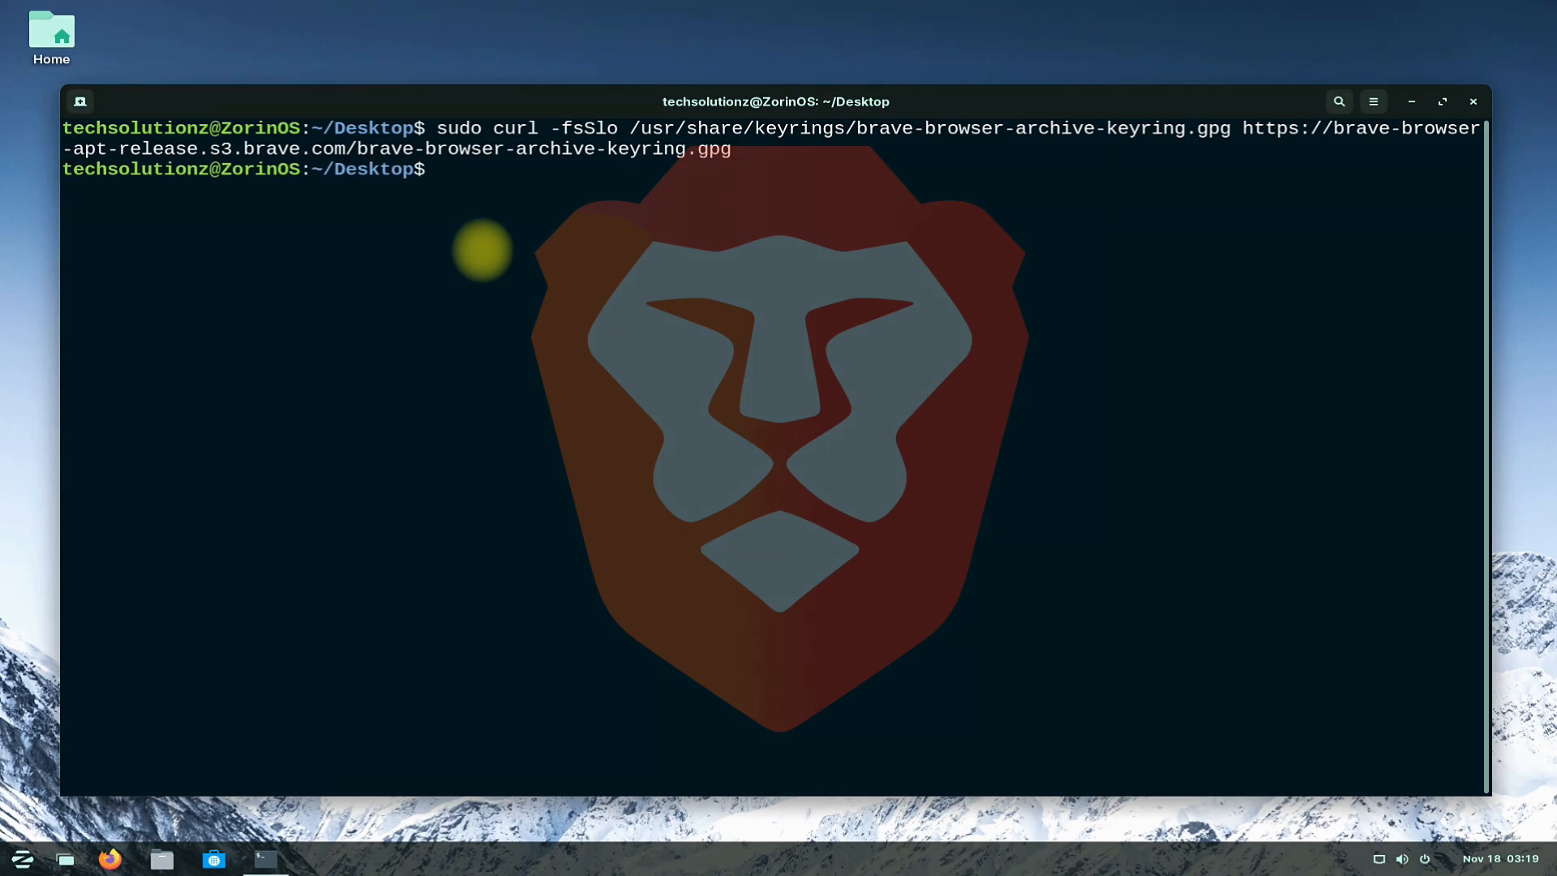
type("echo")
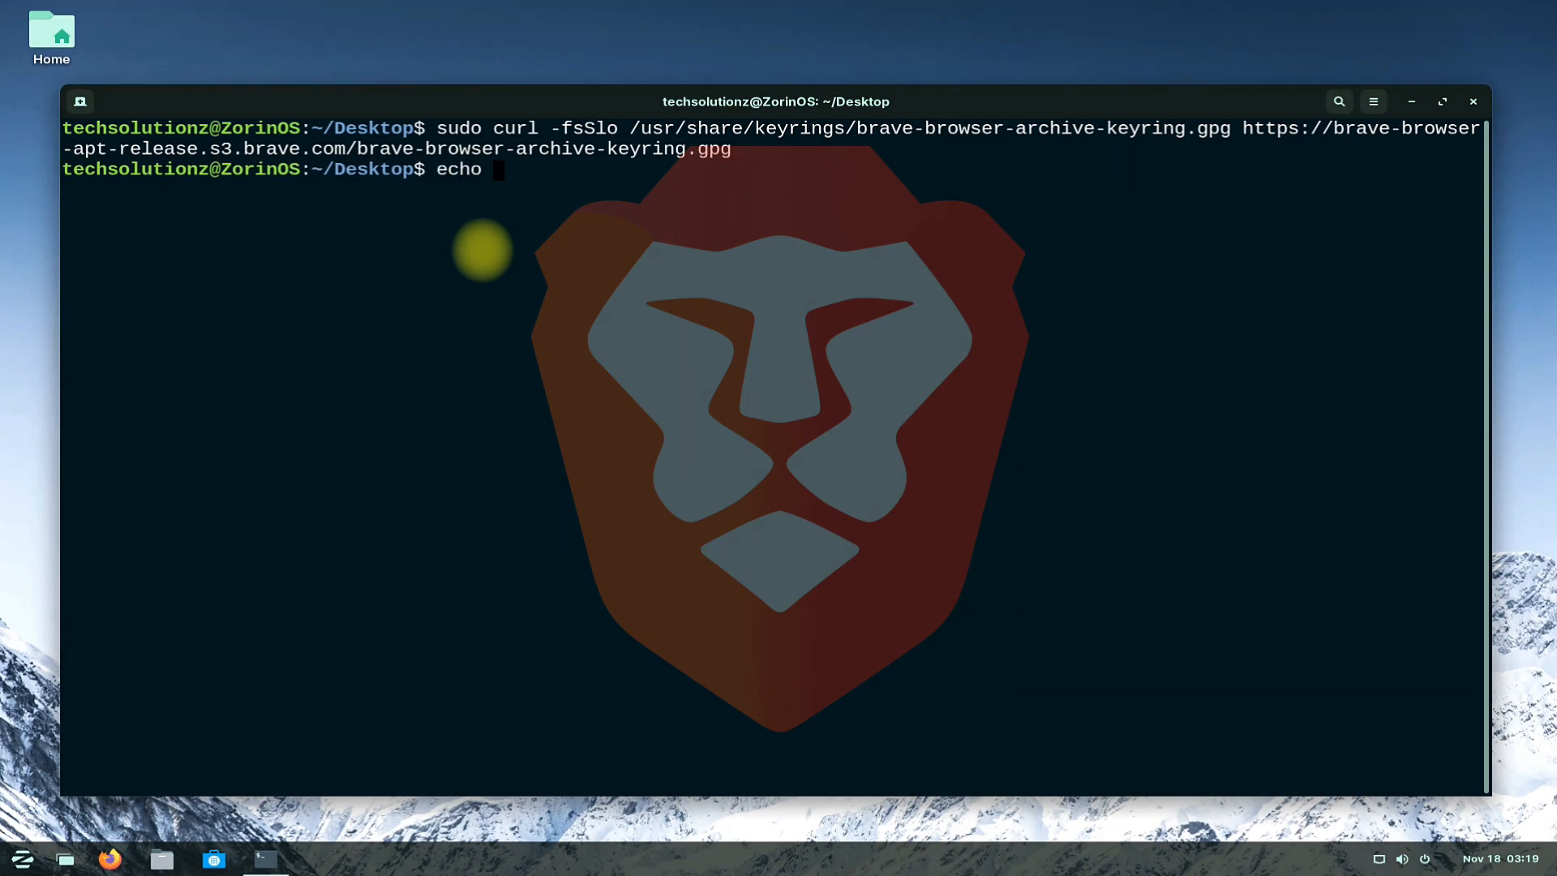
- Write the signed-by amd64 deb line for brave-browser-apt-release.s3.brave.com stable main into brave-browser-release.list via sudo tee
type("\"deb")
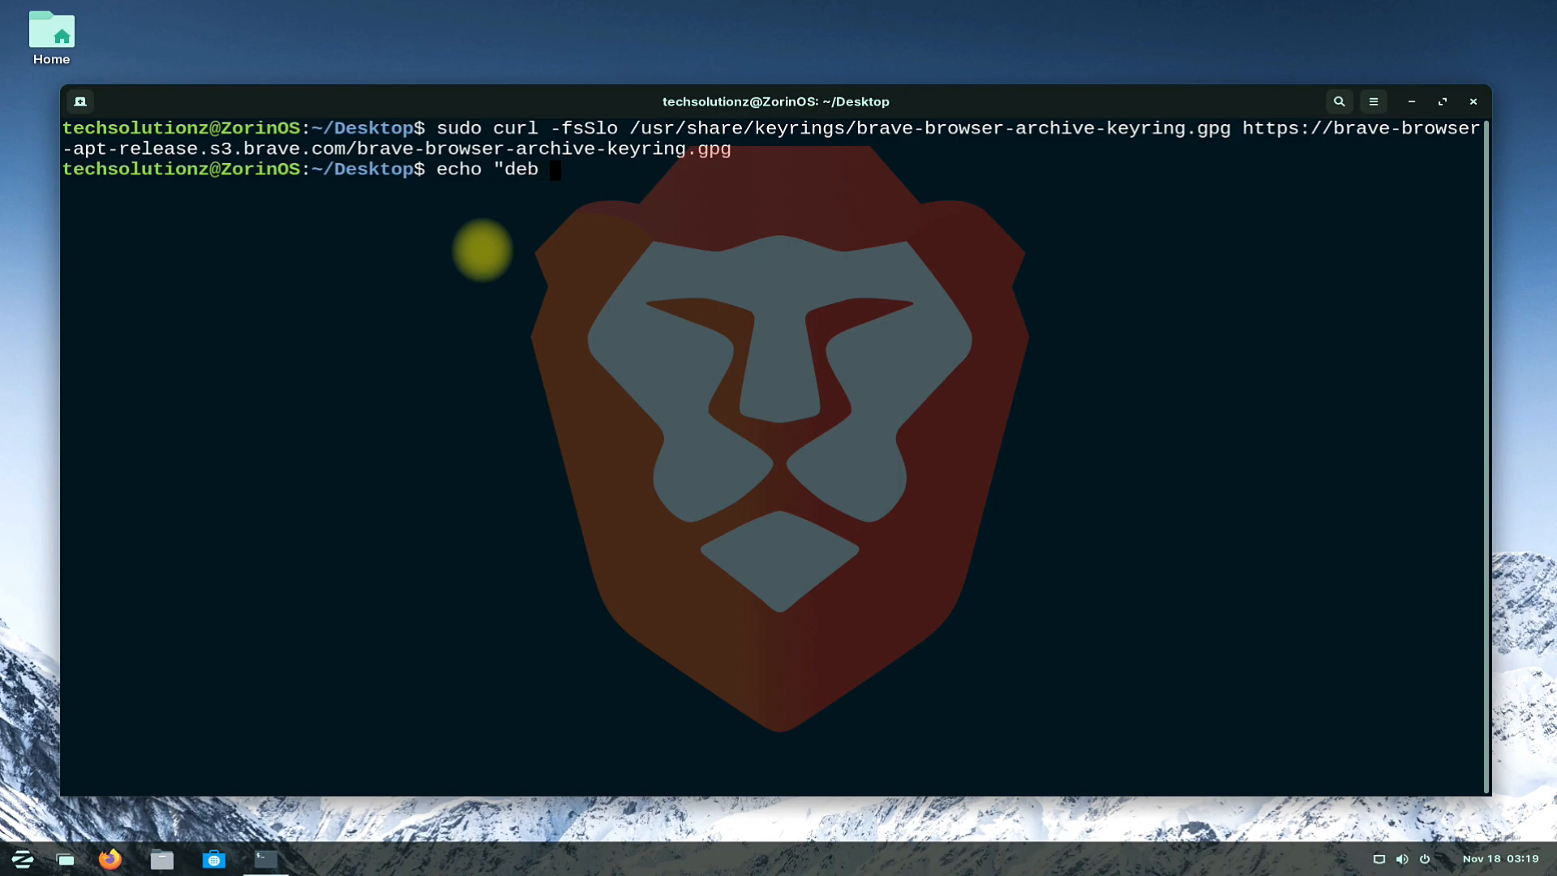
type("[signe")
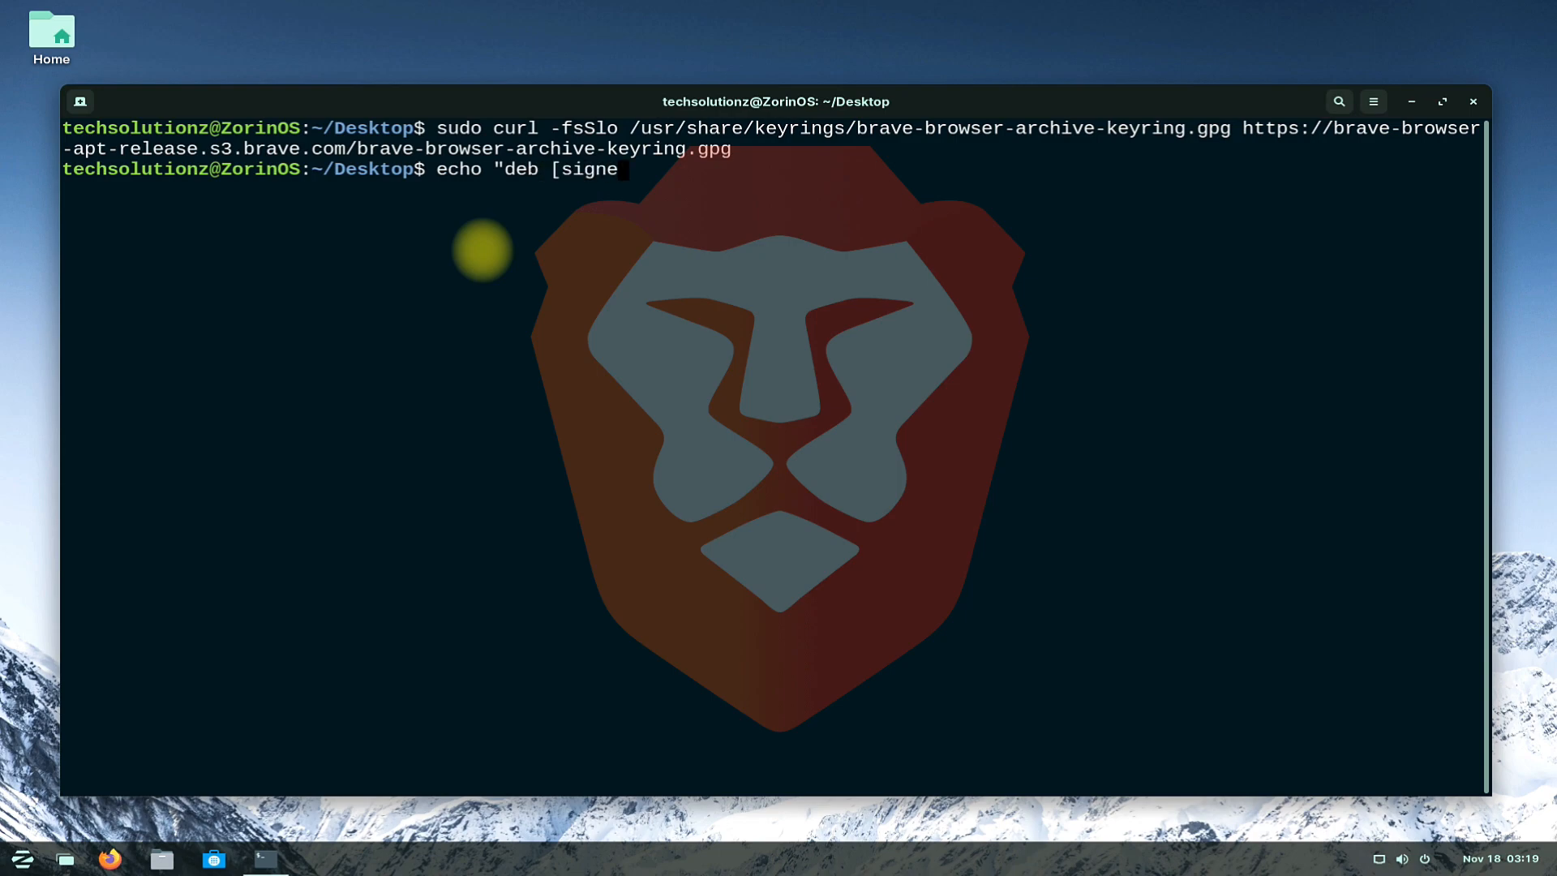
type("d-by")
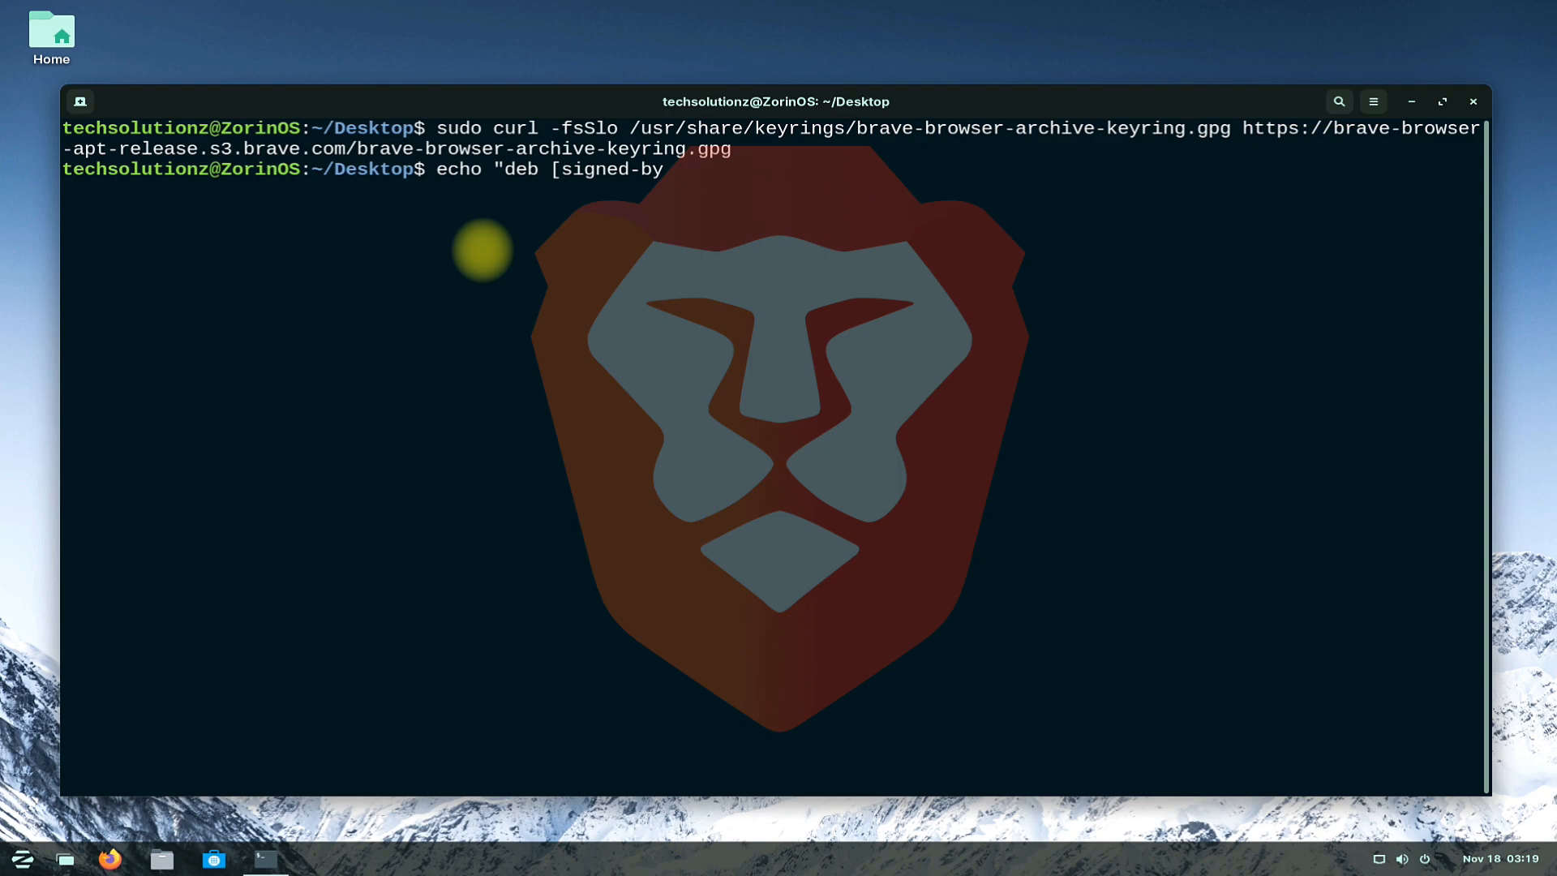
type("=/u")
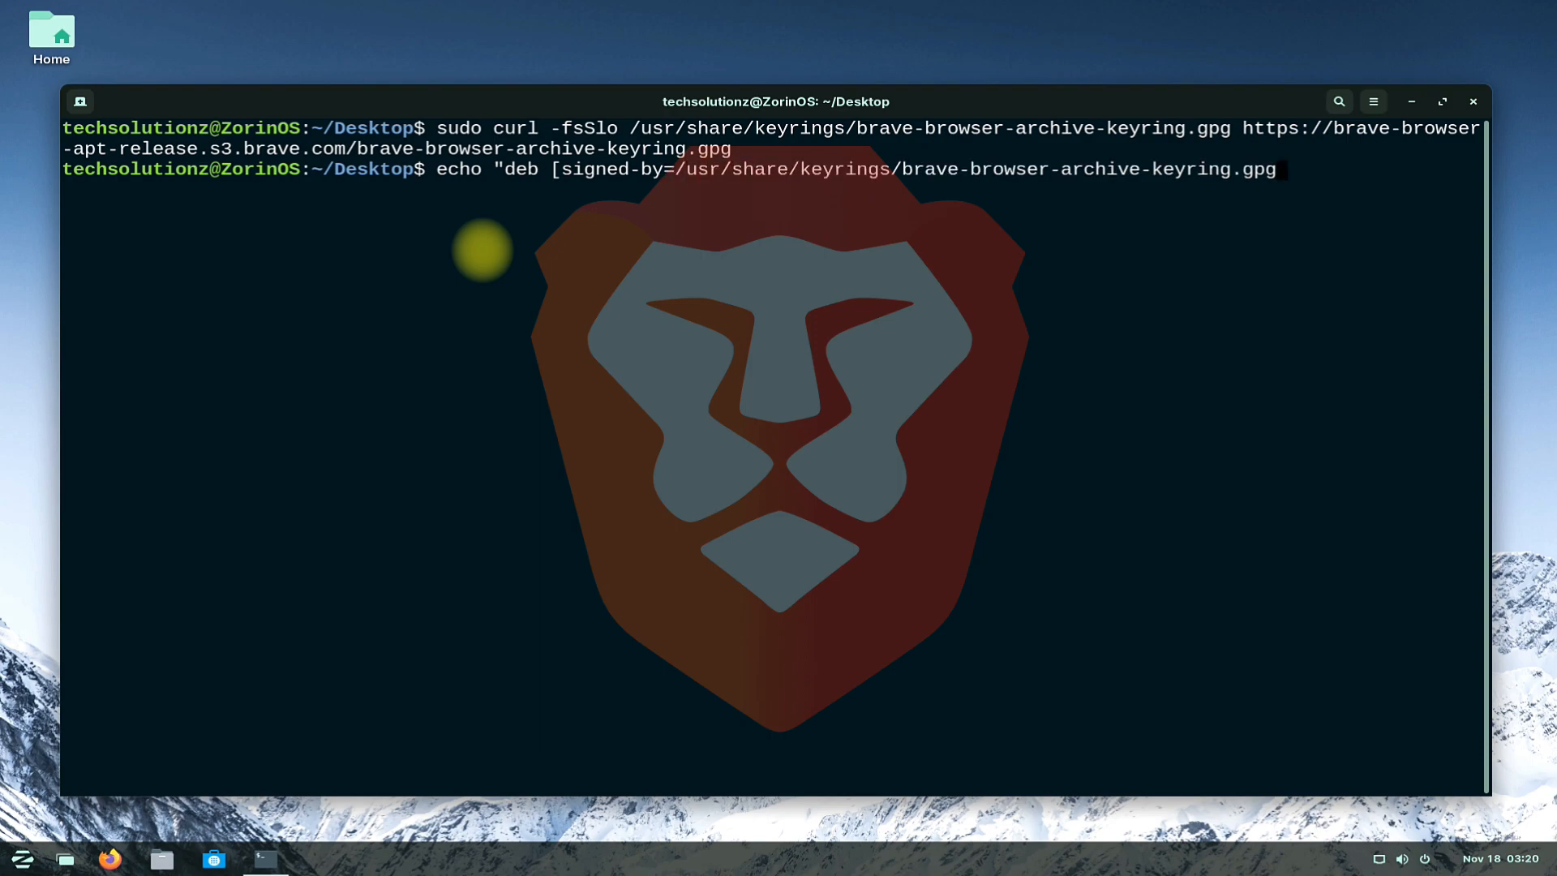
type("arch")
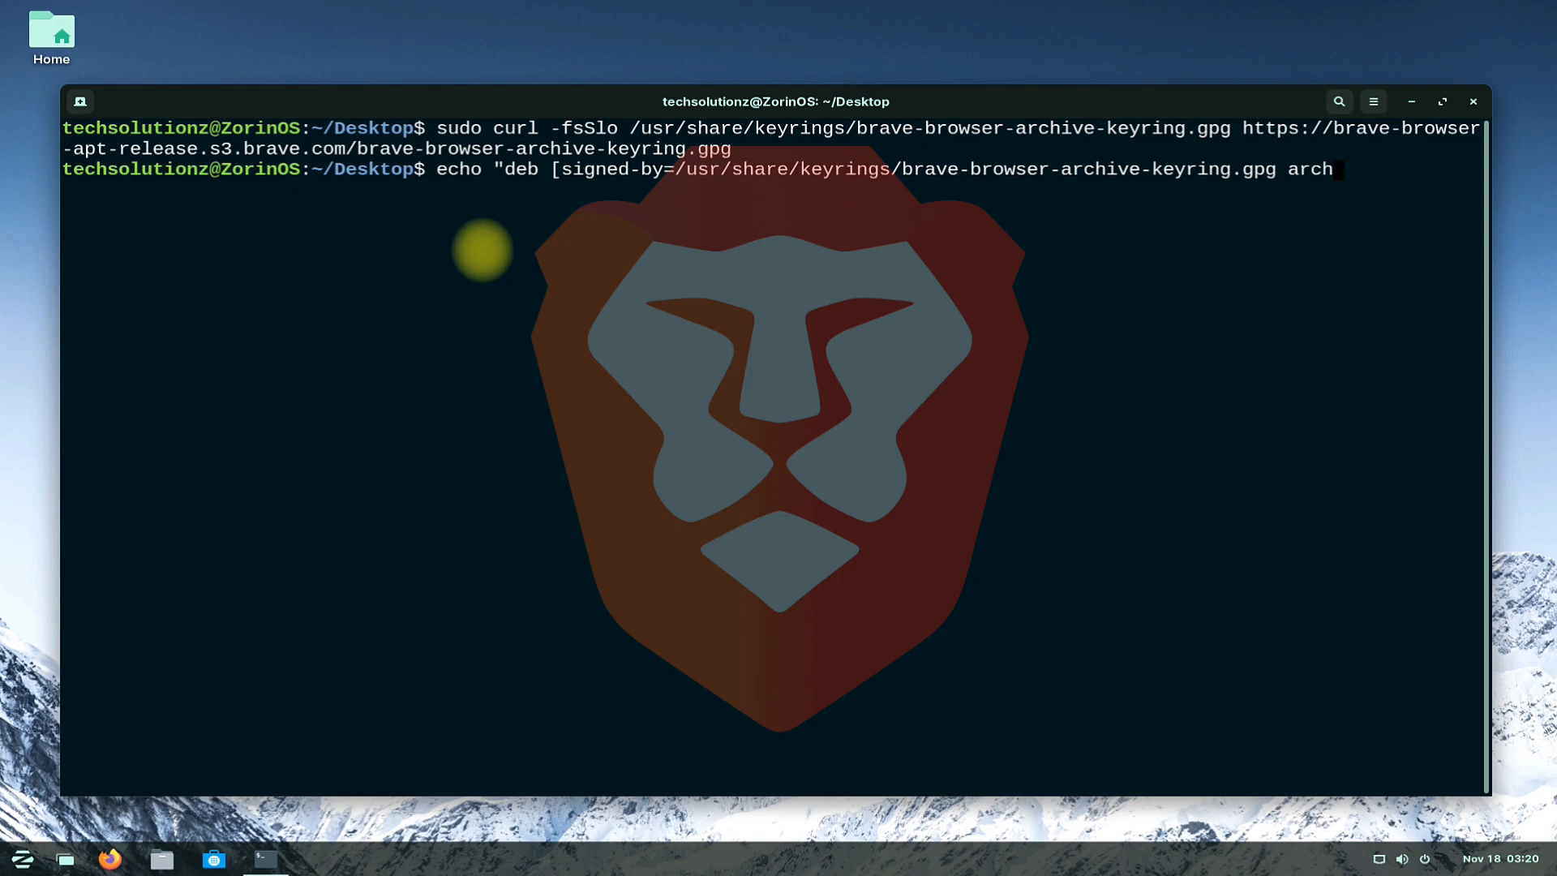
type("=amd")
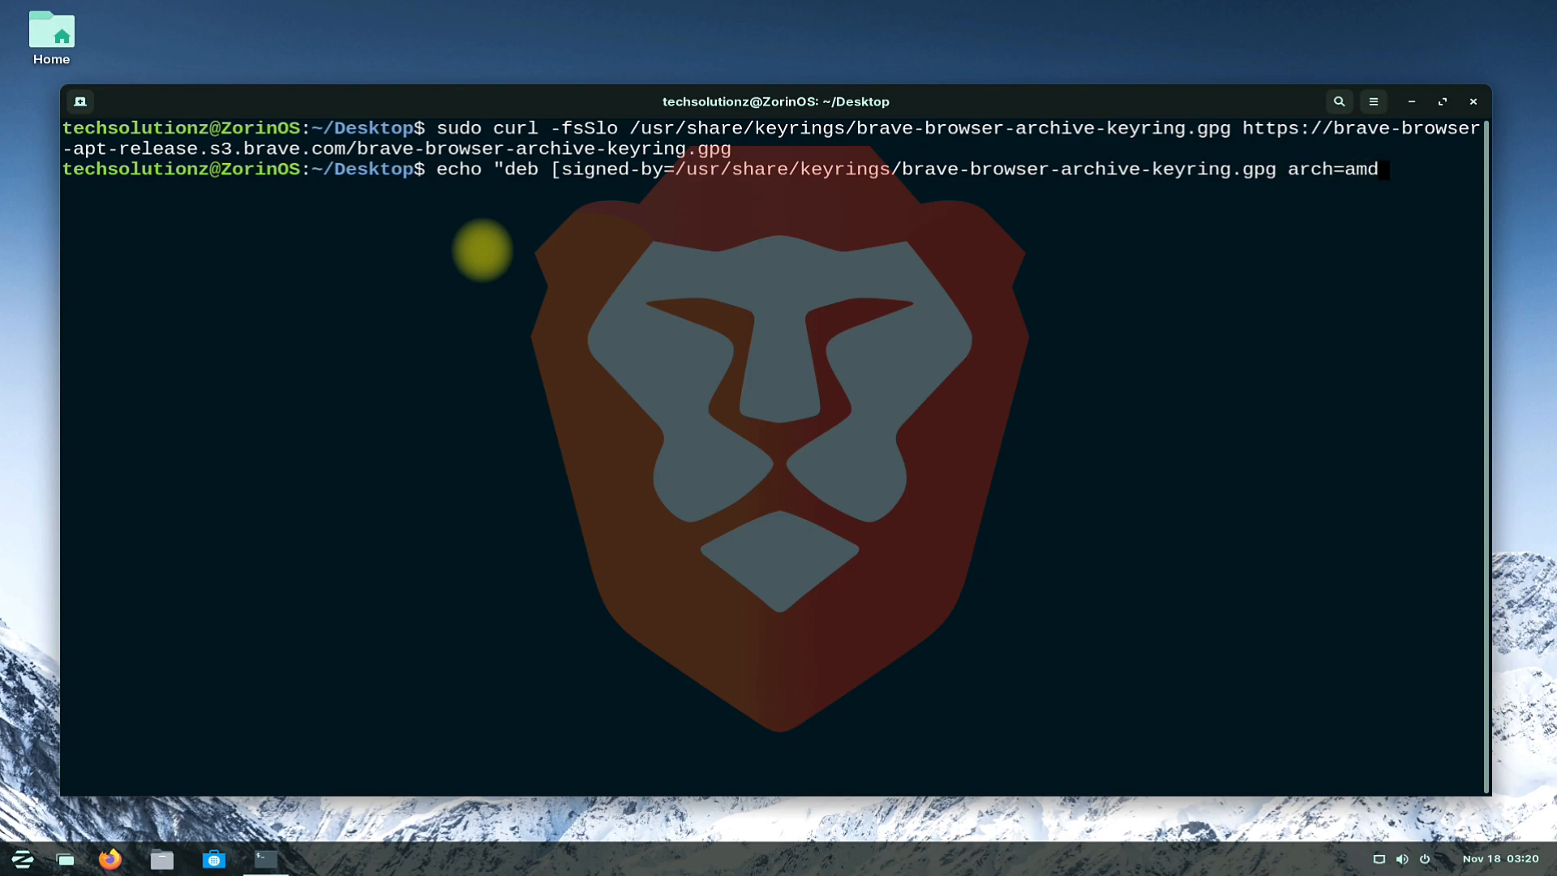
type("64")
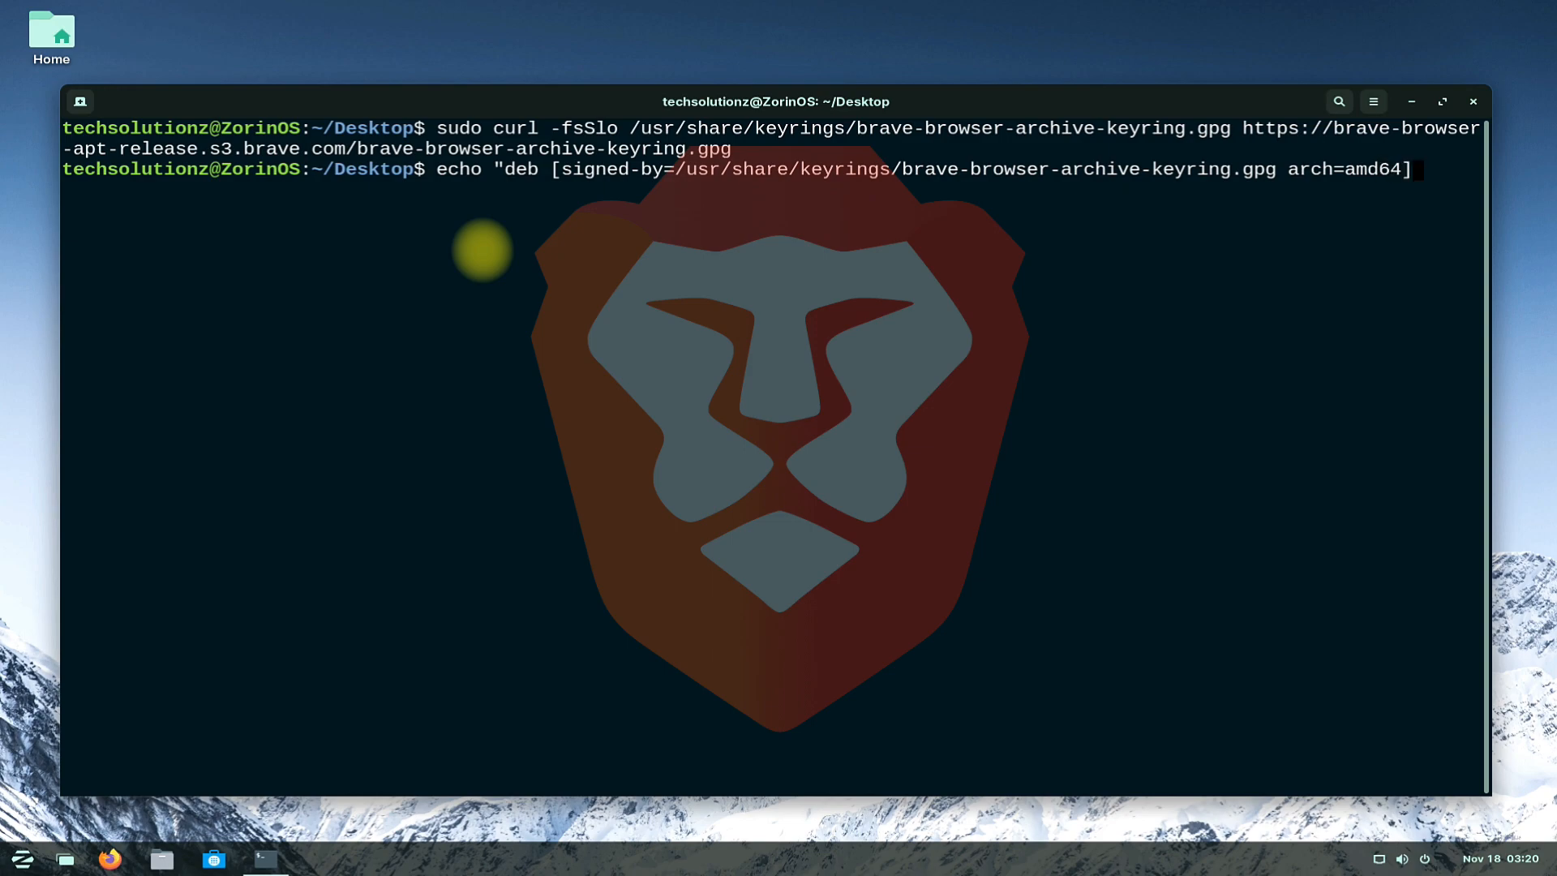
type("https://brave-browser-apt-release.s3.brave.com/ stable main\"|")
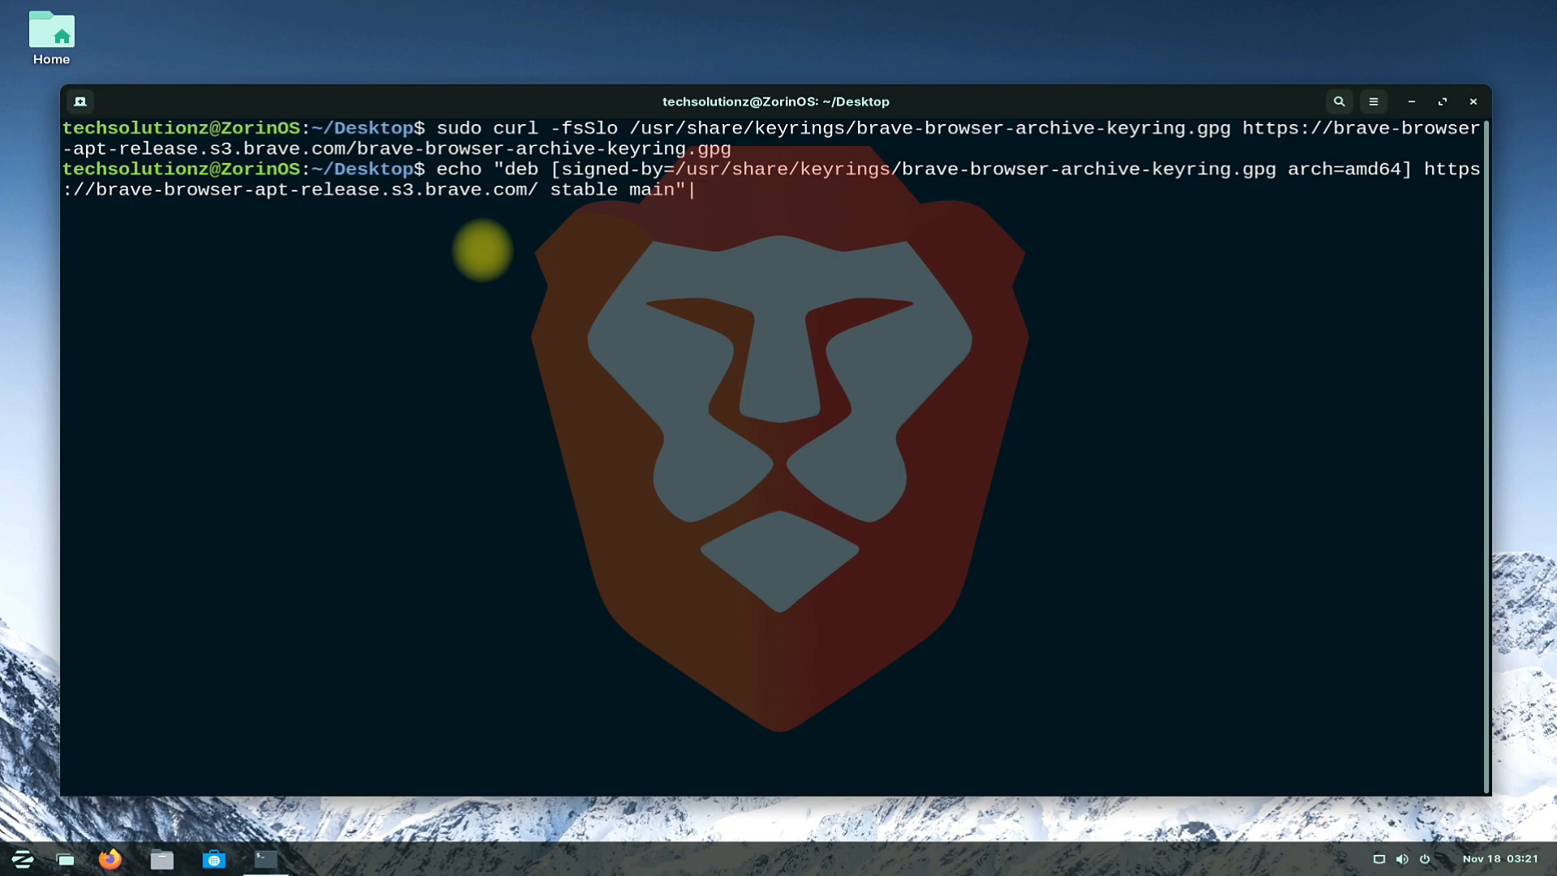
type("sudo tee /etc/apt/sources.list.d/brave-browser-release.list")
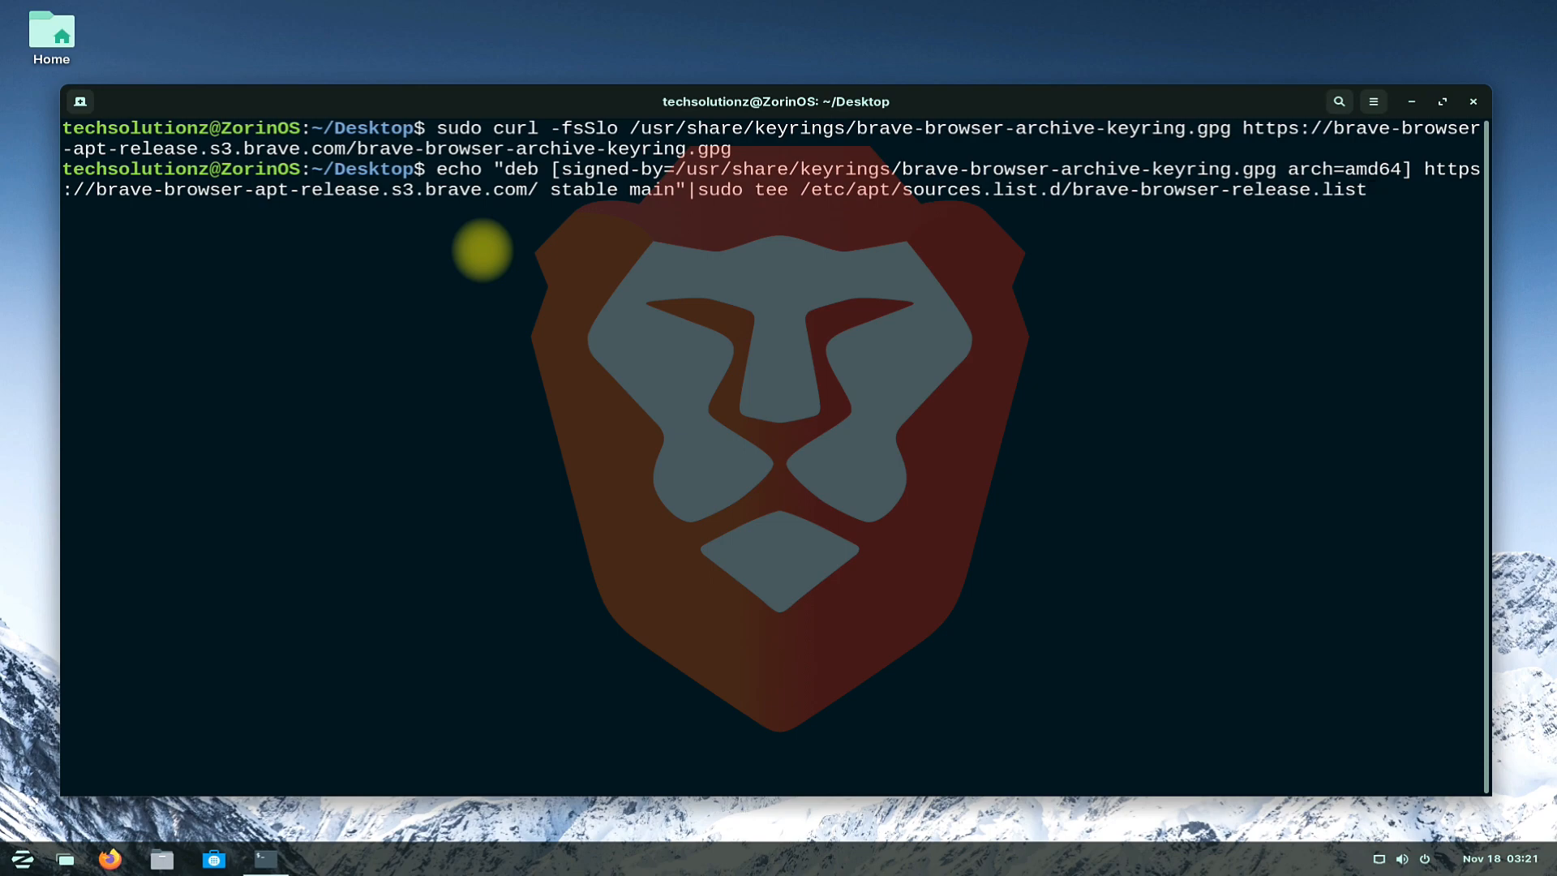
key("Return")
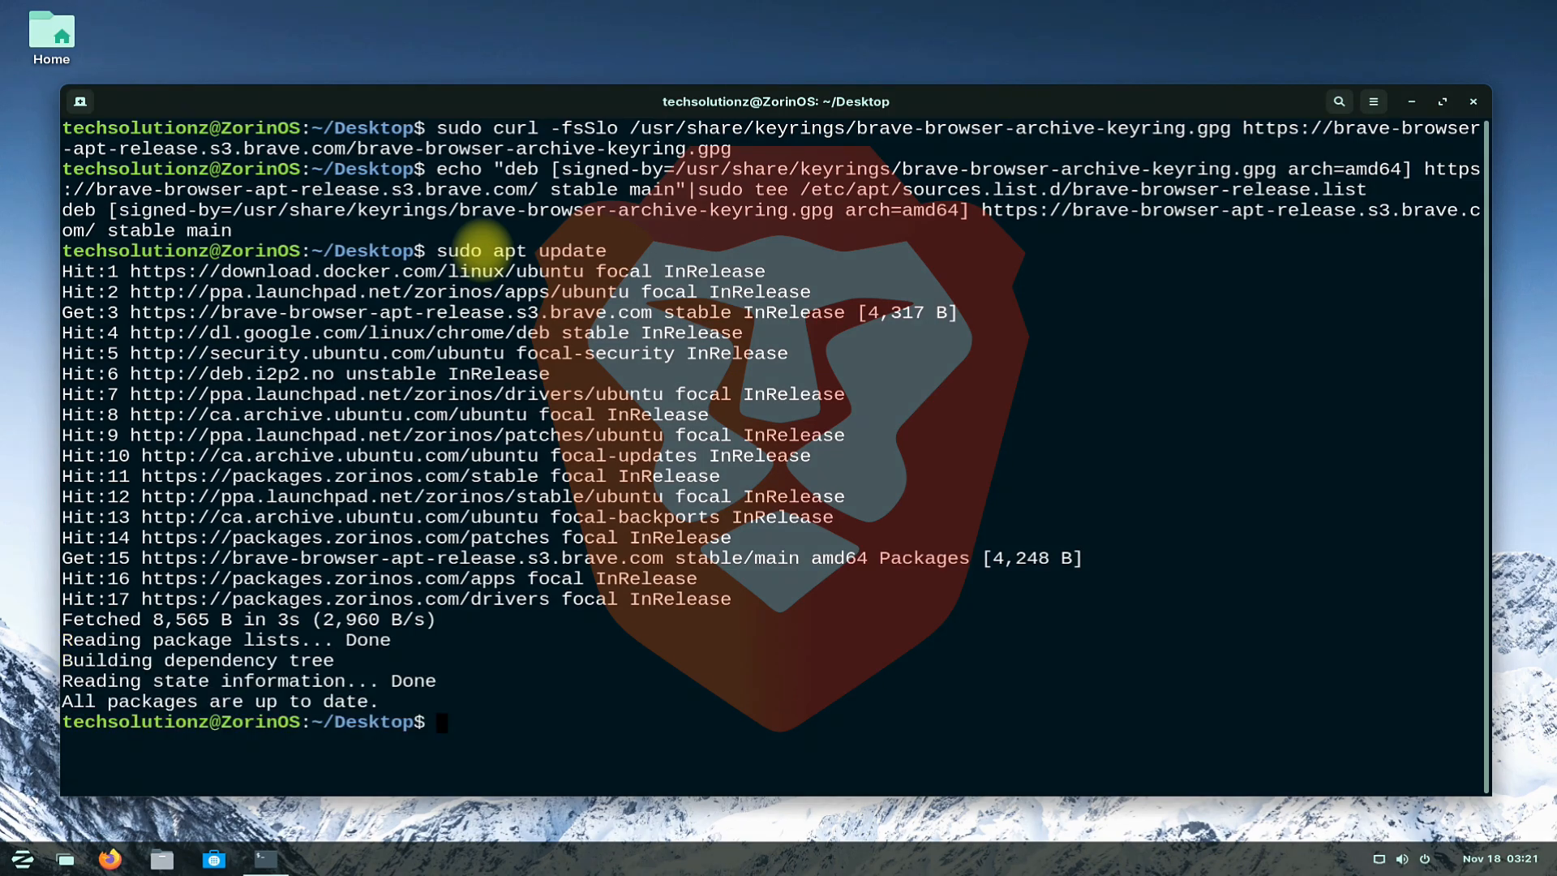
- Install brave-browser with sudo apt, confirm with Y, then close the terminal
type("sud")
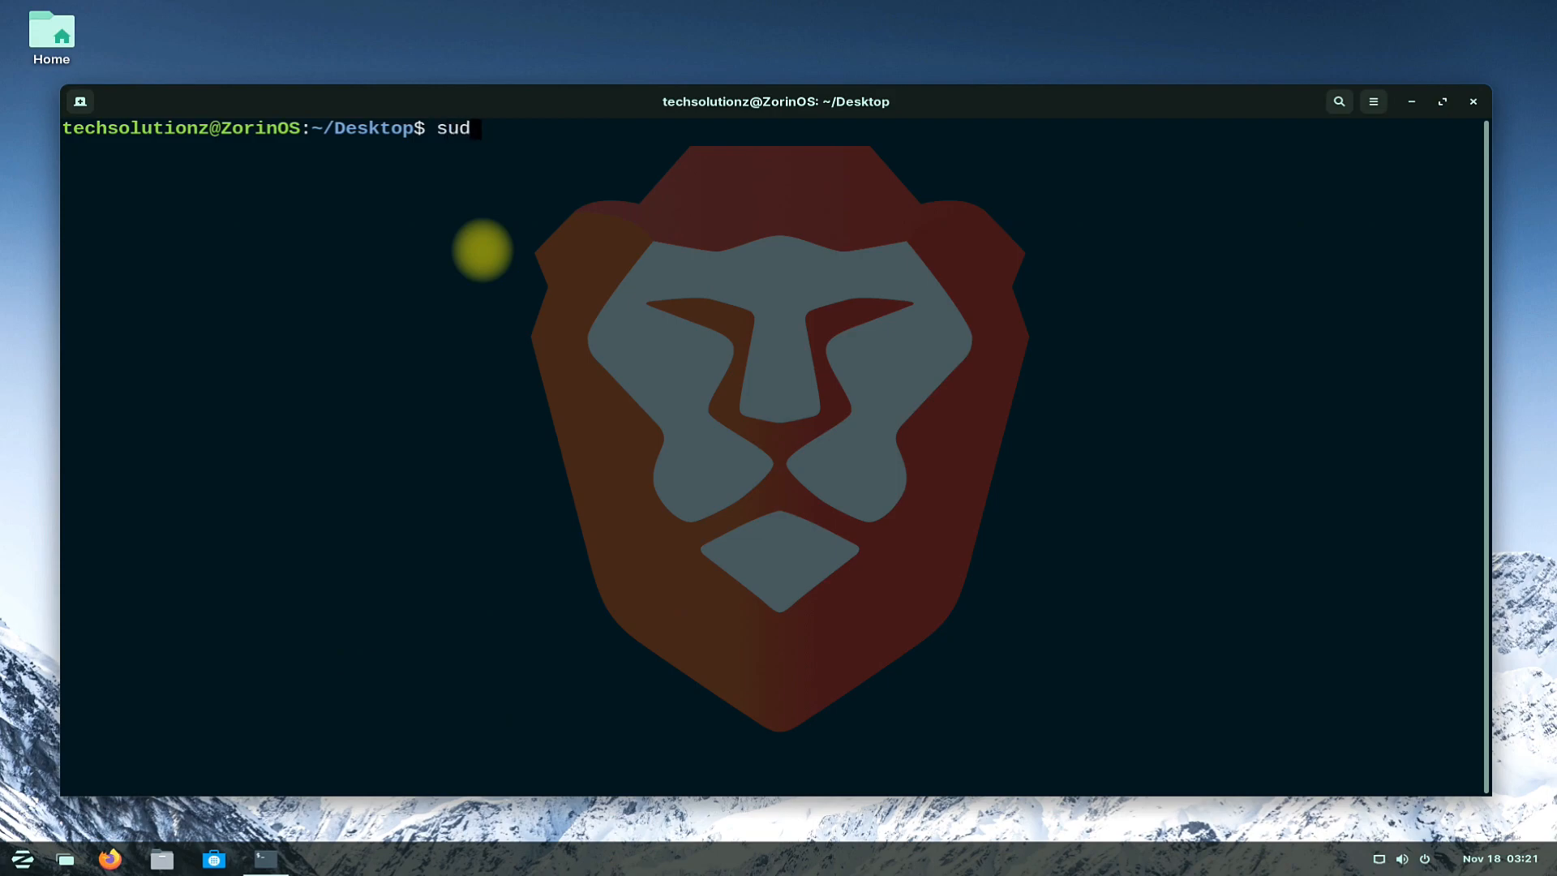
type("o apt instal")
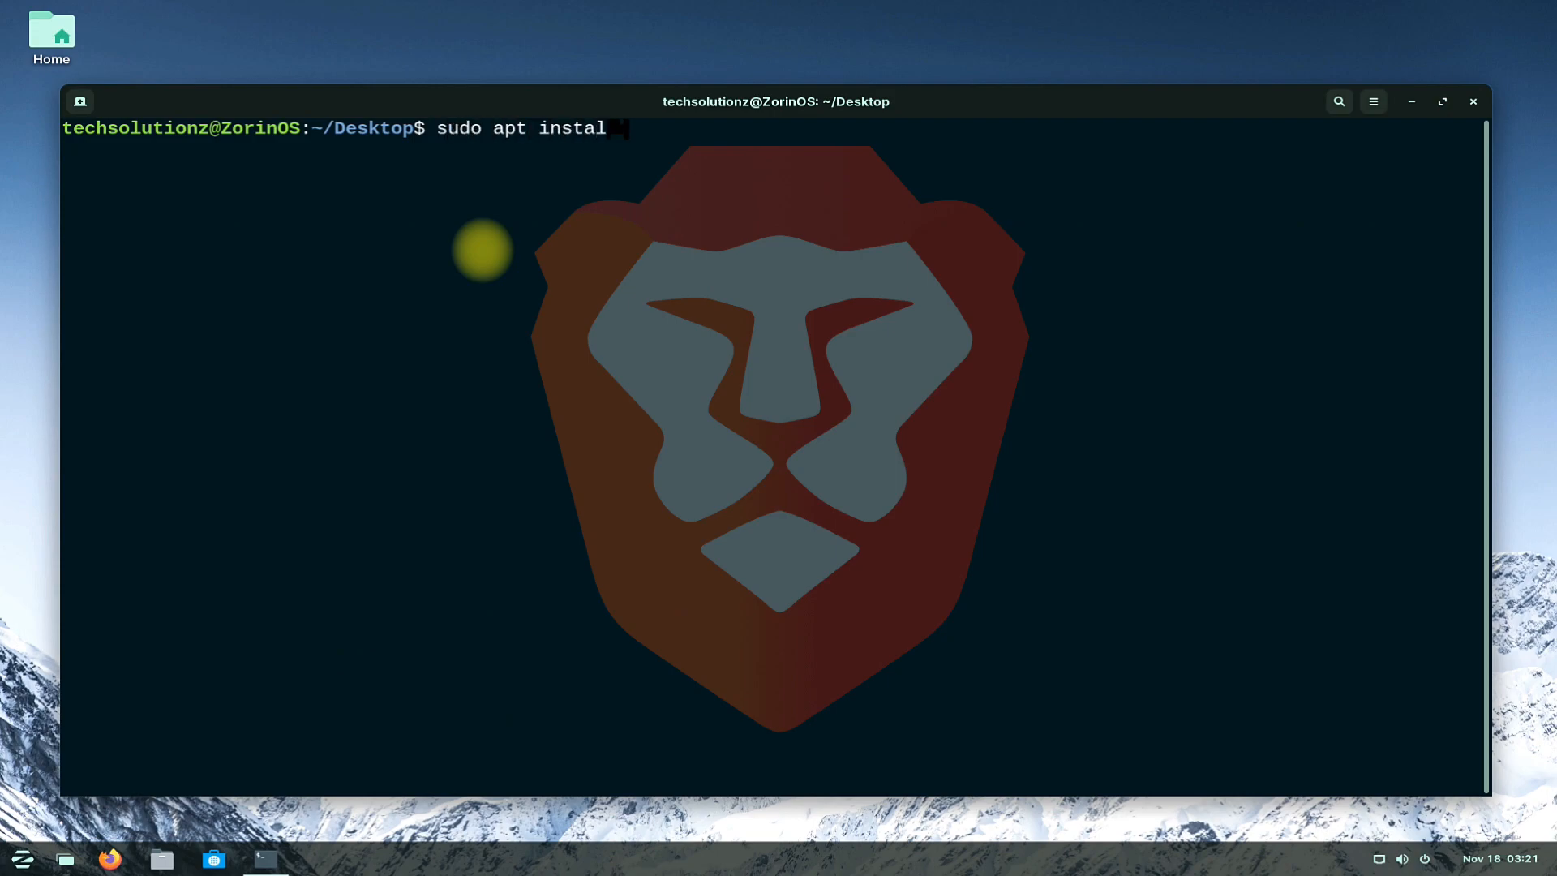
type("l brave")
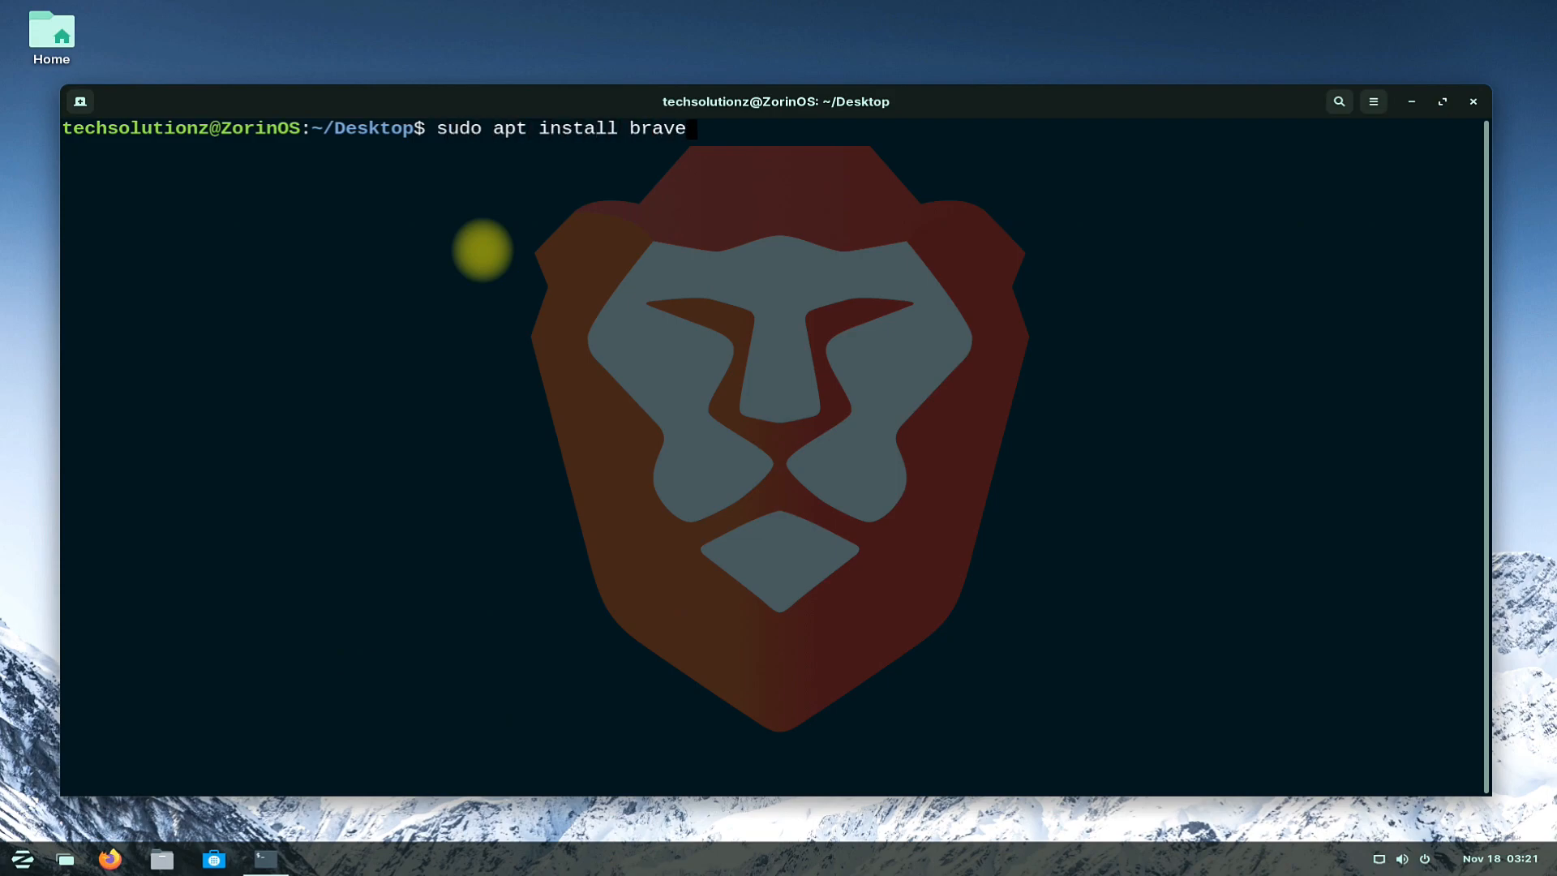
type("-browser")
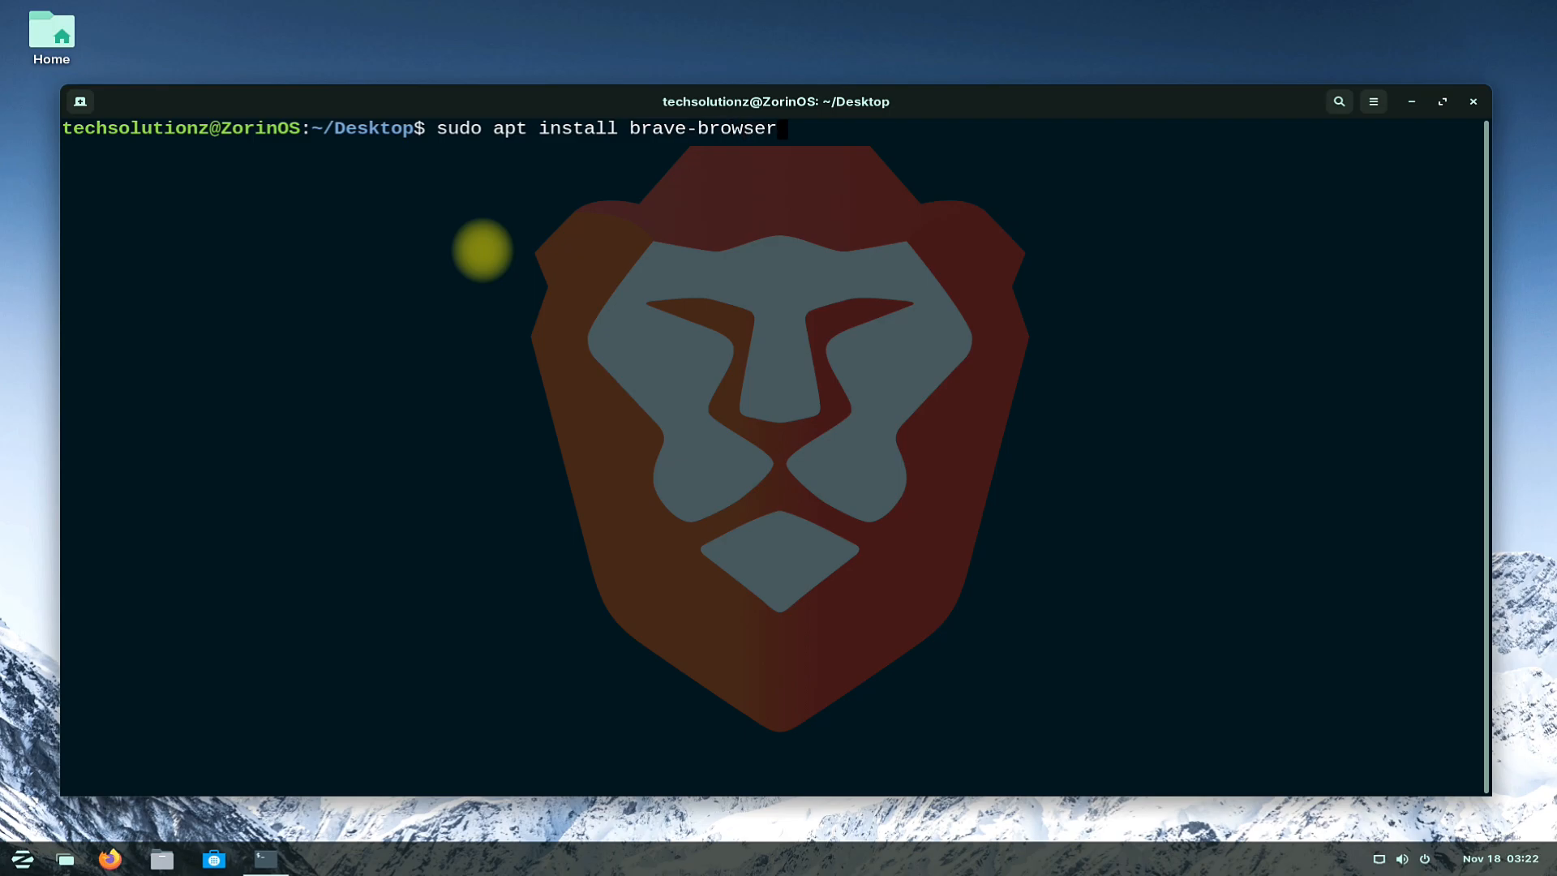
key("Return")
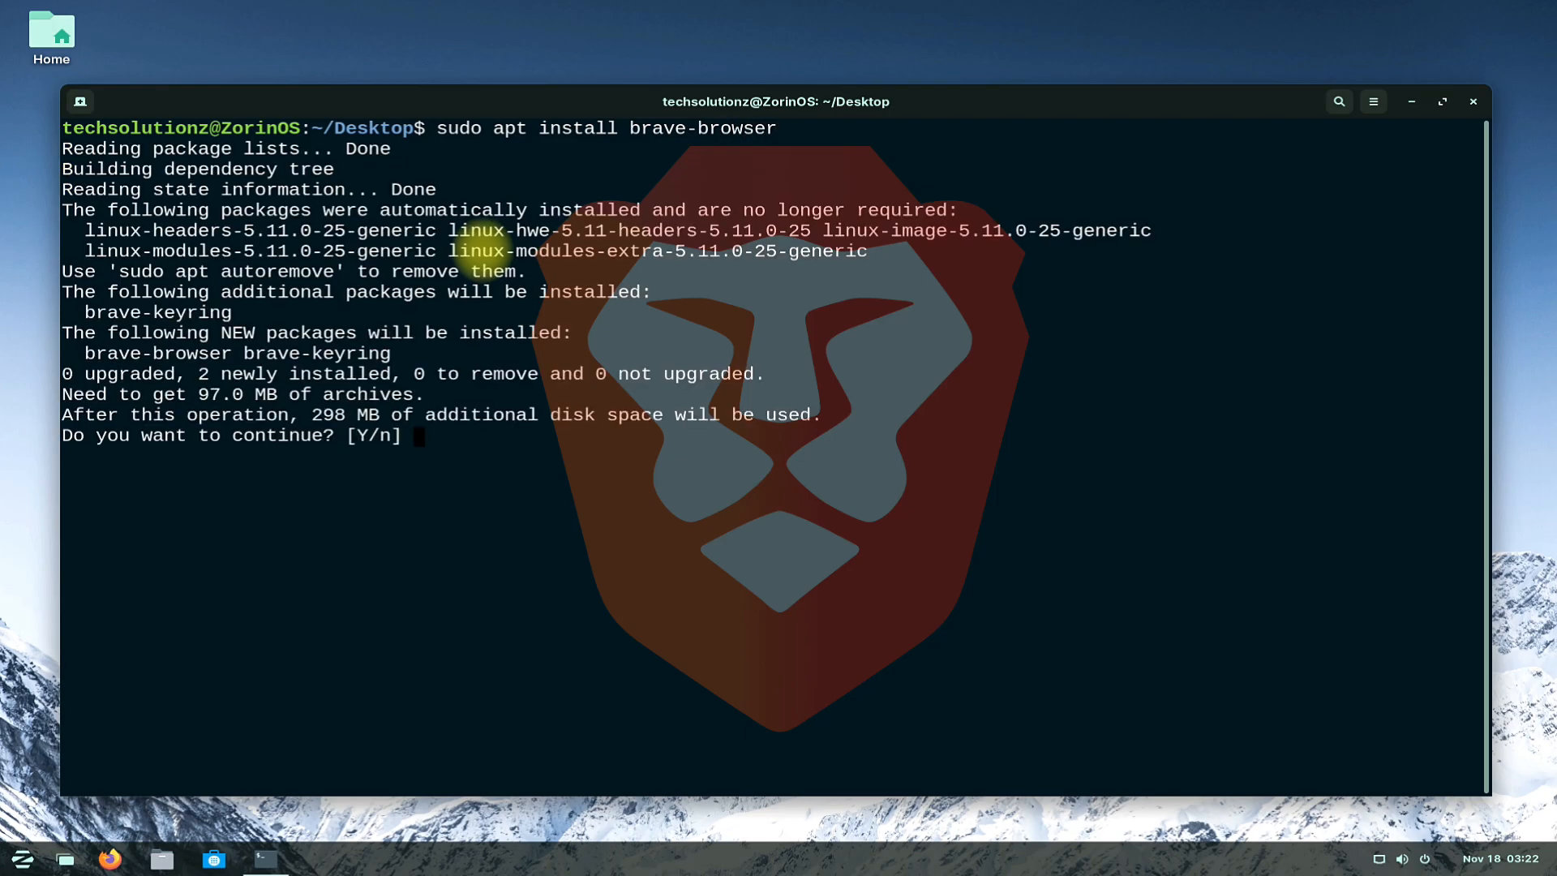
type("Y")
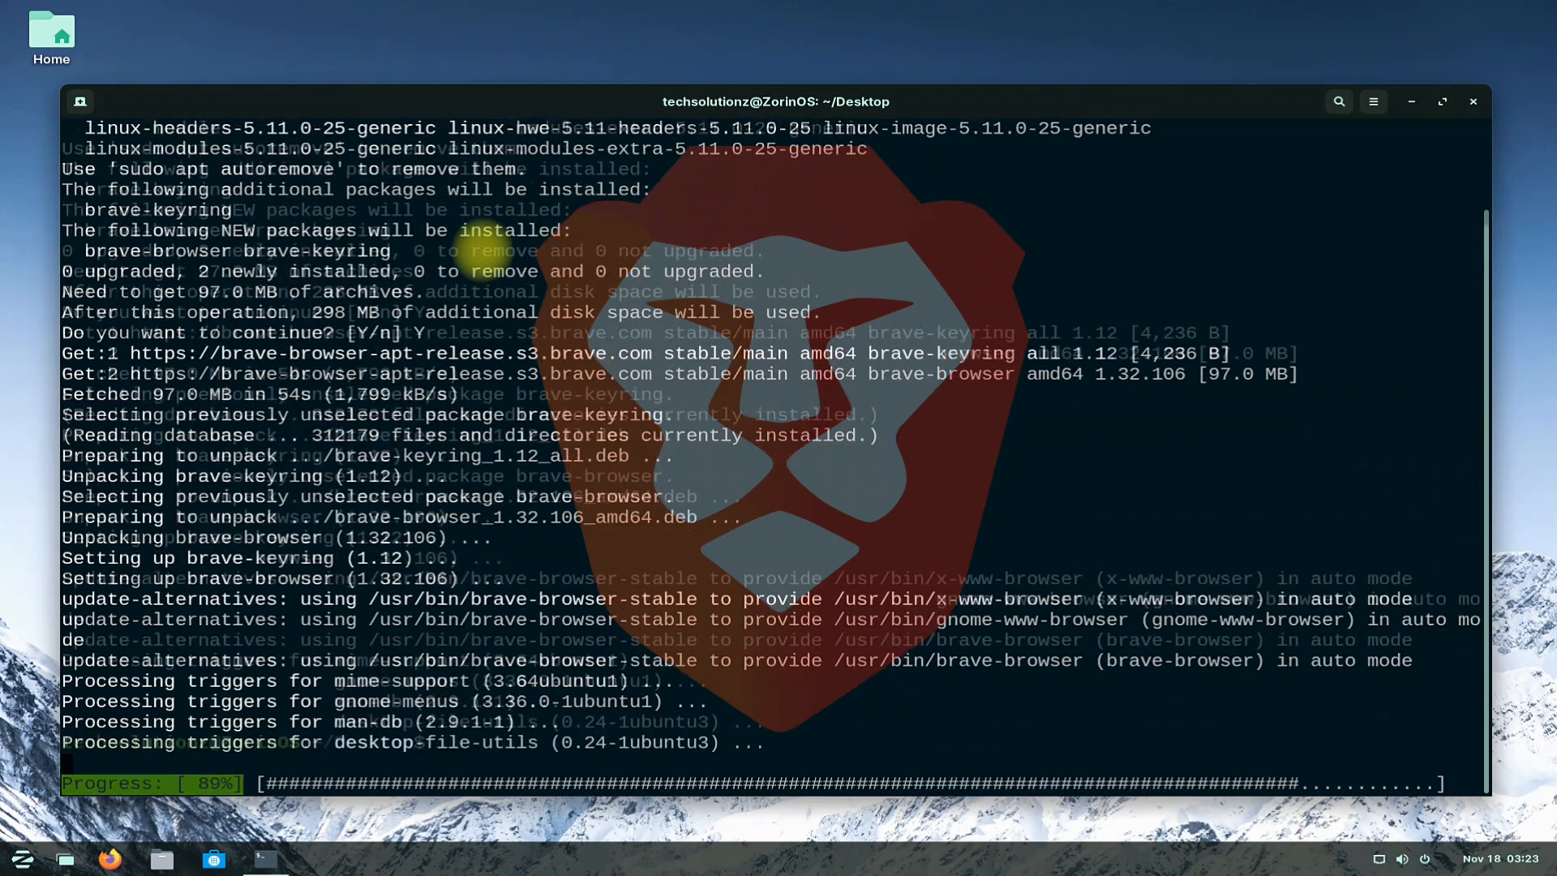
type("e")
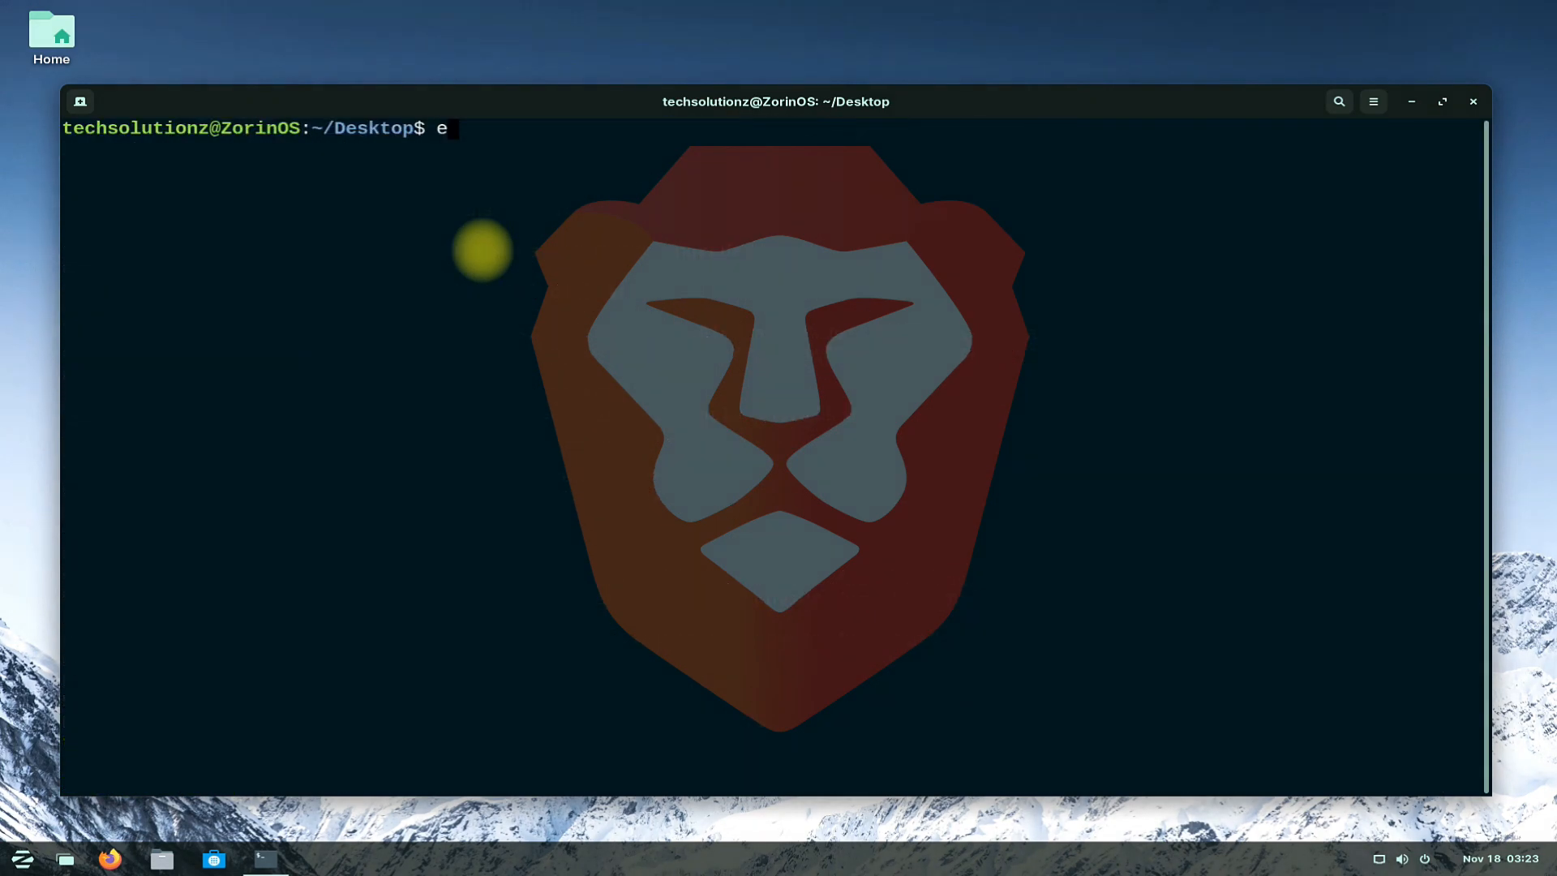
left_click(1472, 101)
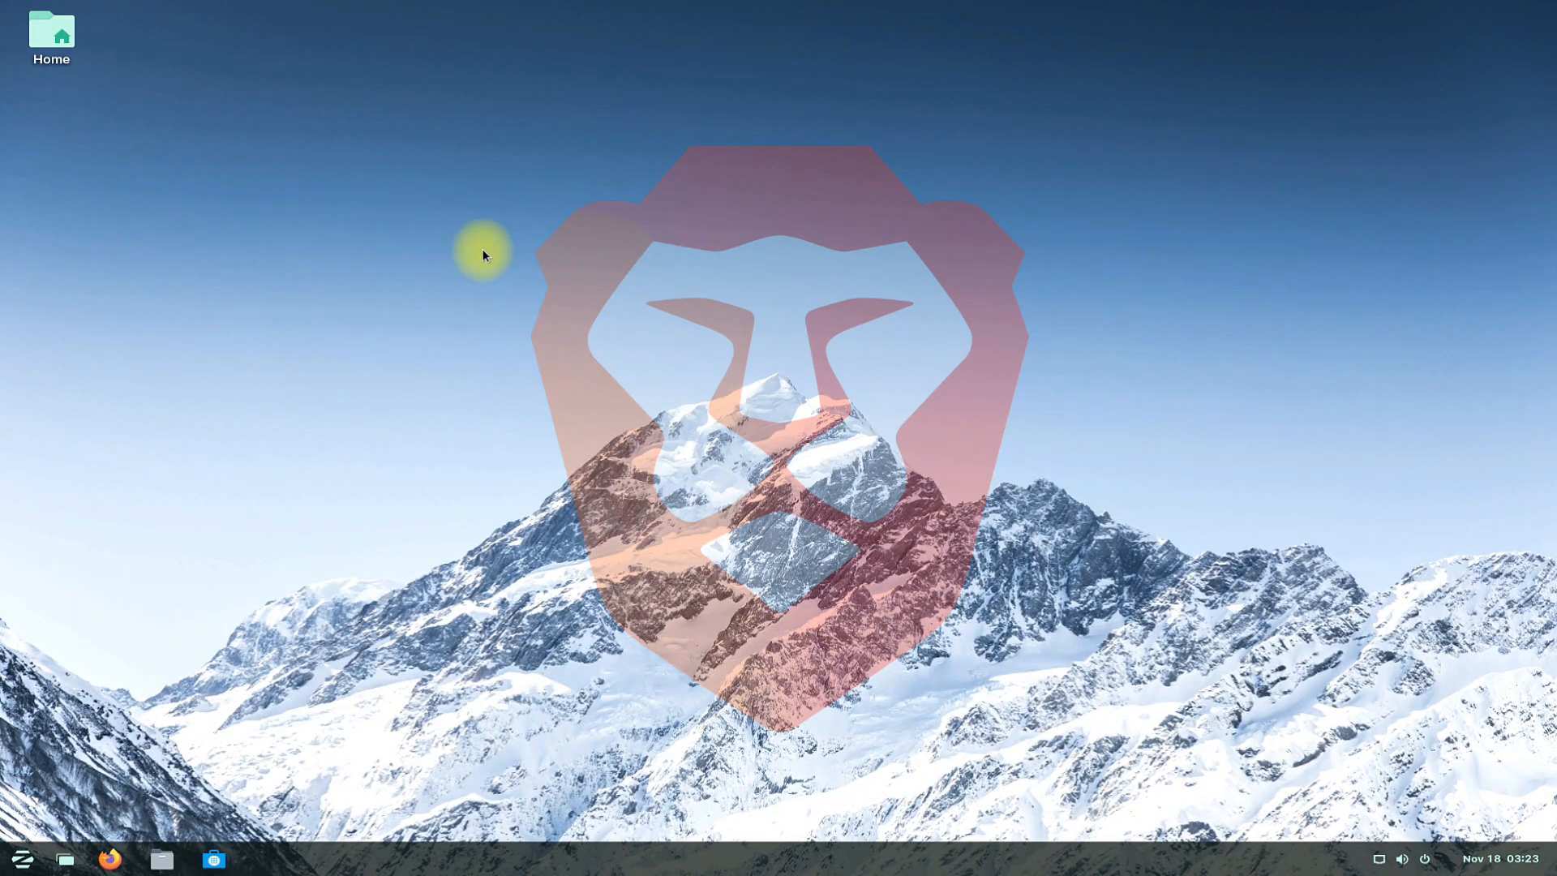
mouse_move(40, 784)
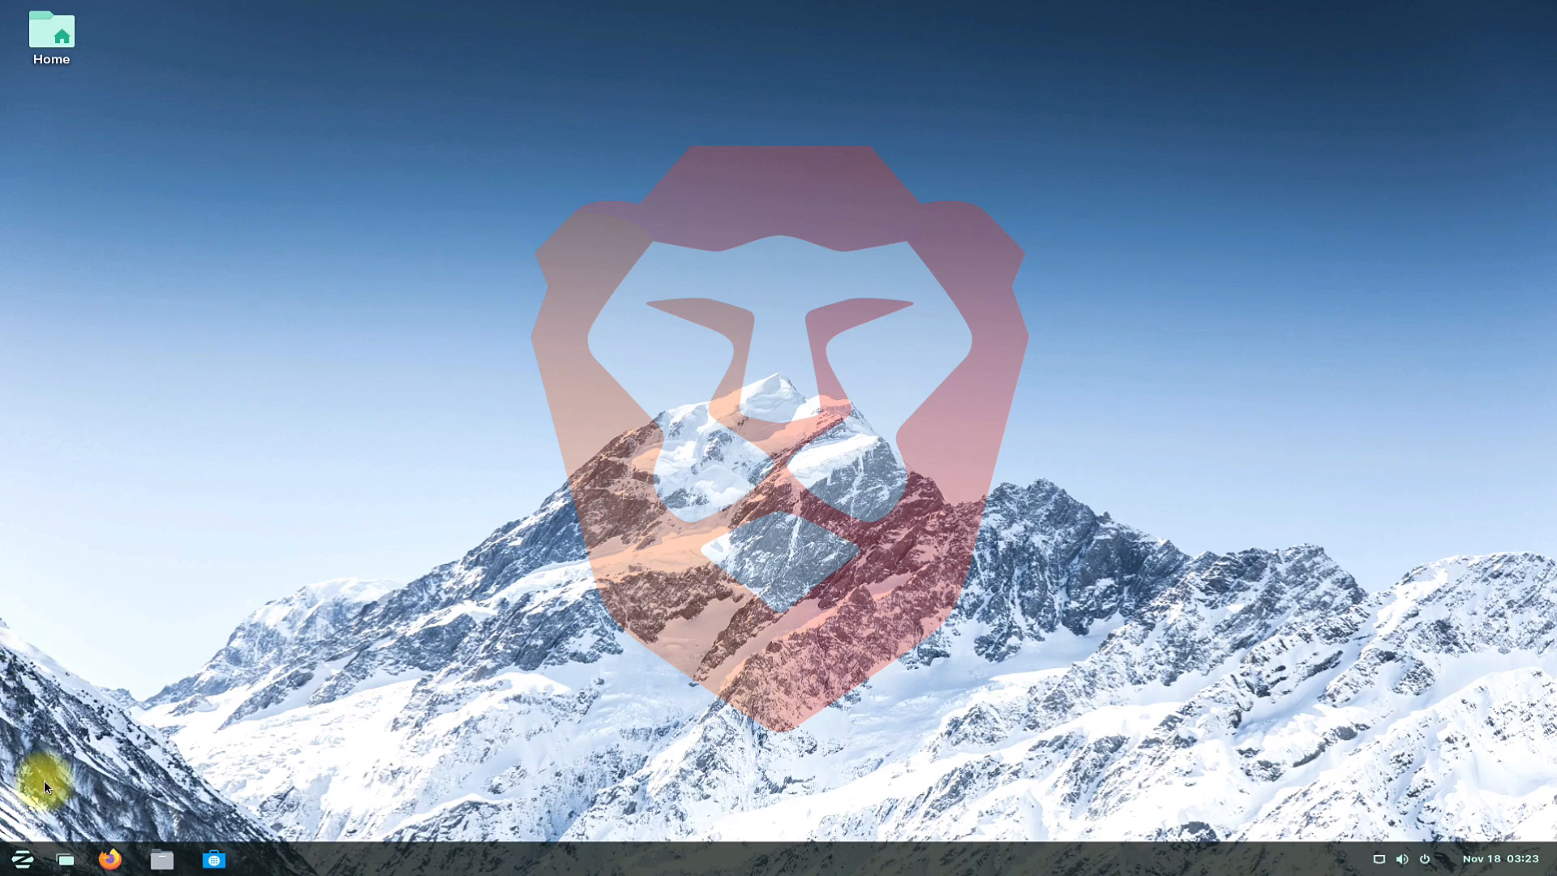
- Show the Zorin menu's Internet category, where Brave Web Browser now appears
left_click(22, 858)
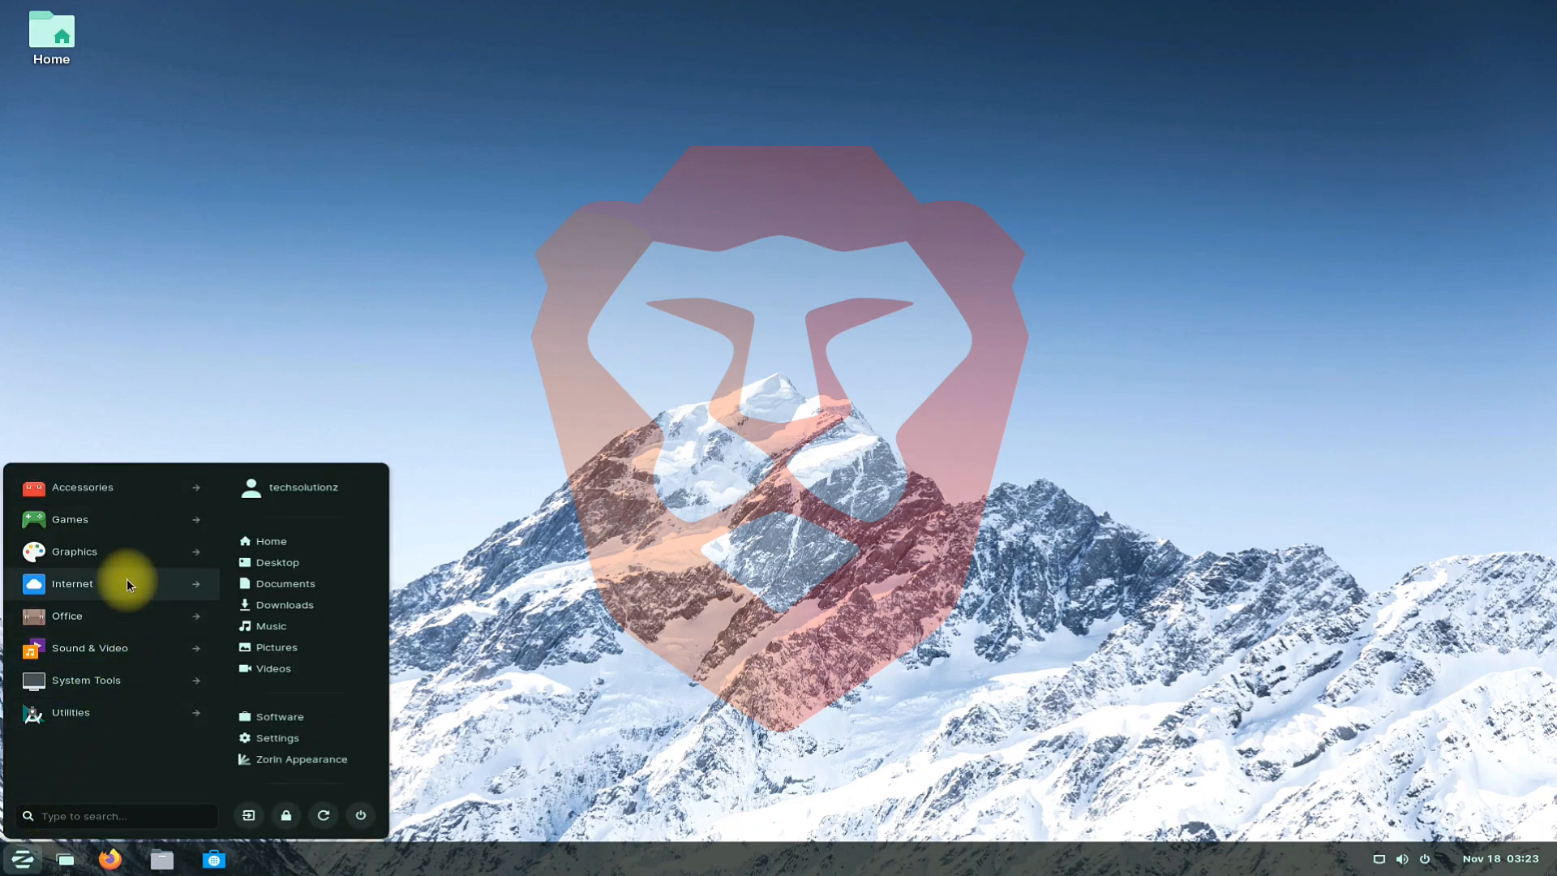
left_click(71, 583)
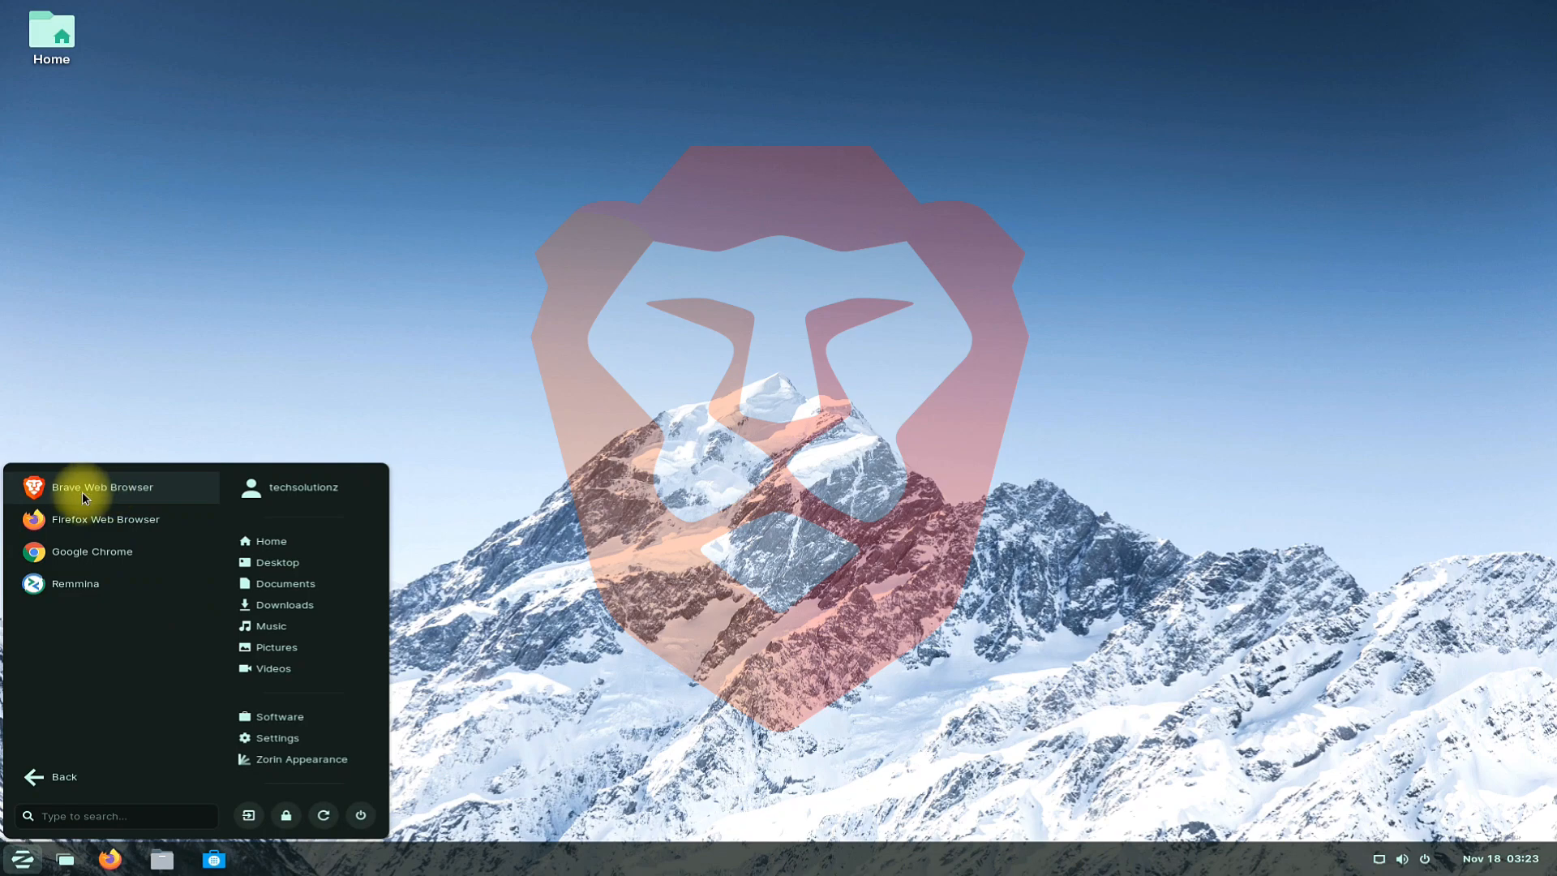